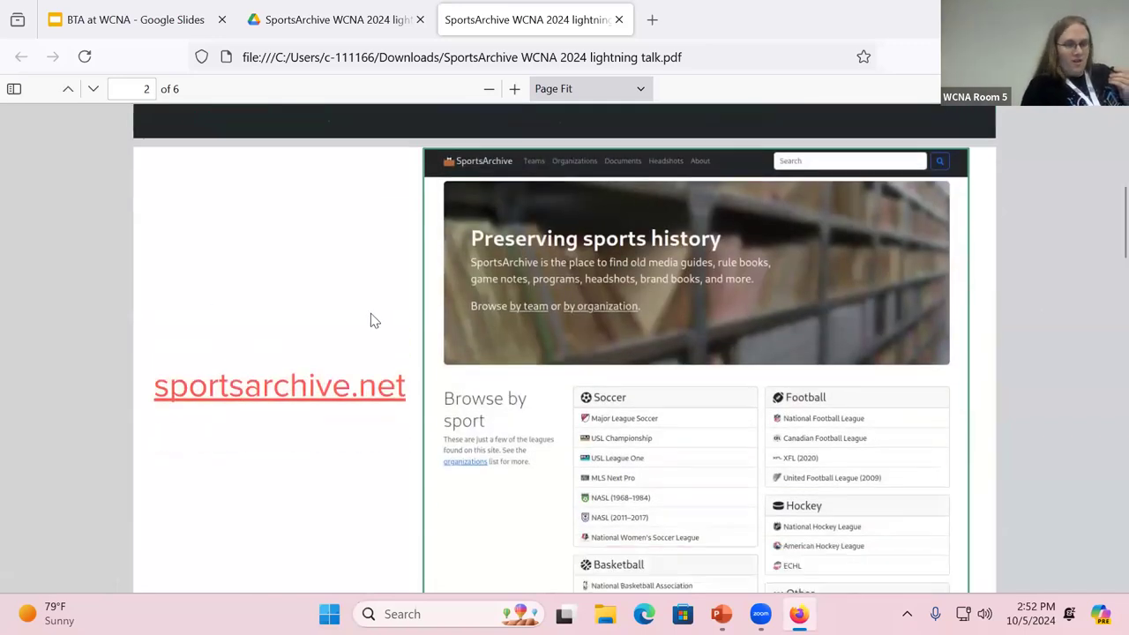
# Follow the sportsarchive.net link on slide 2 of the talk PDF into a new tab
pyautogui.scroll(-3)
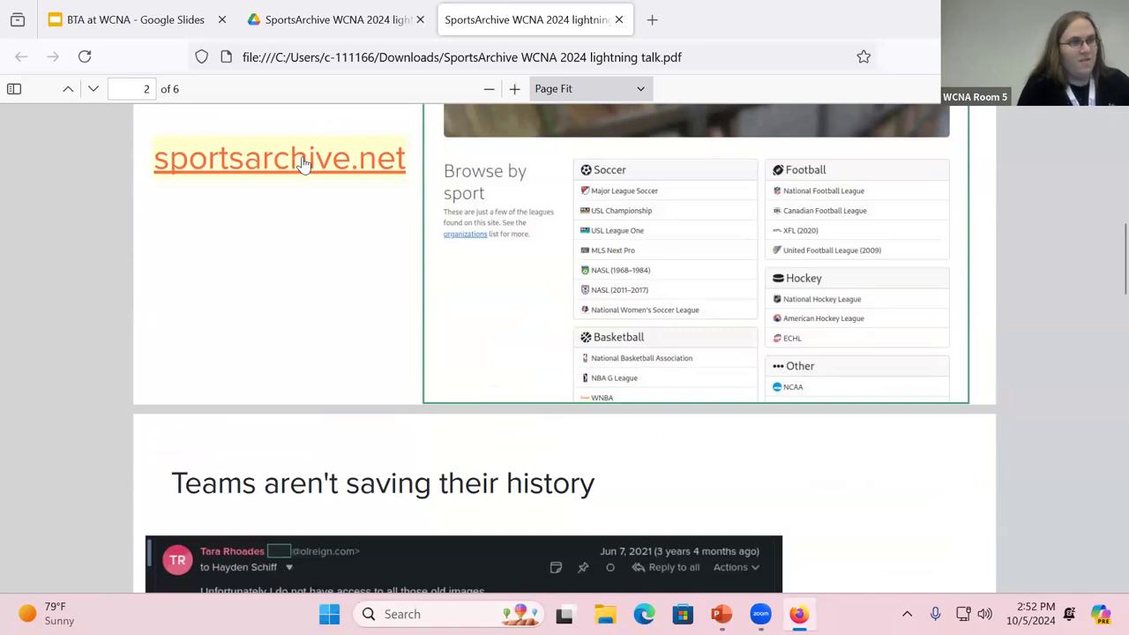
pyautogui.click(279, 158)
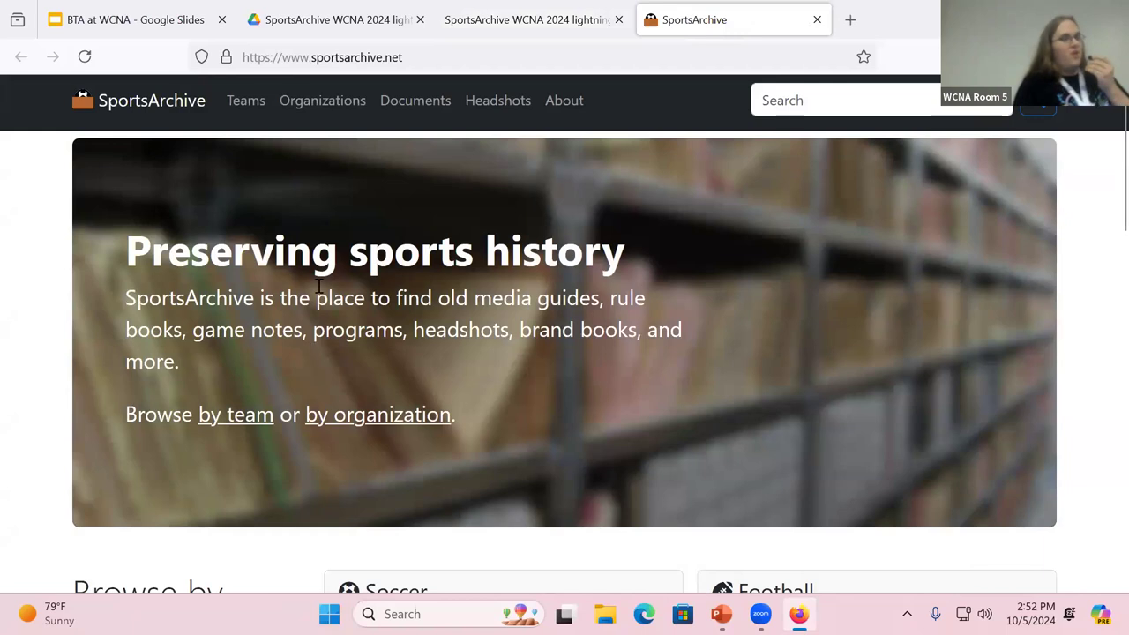
pyautogui.scroll(-3)
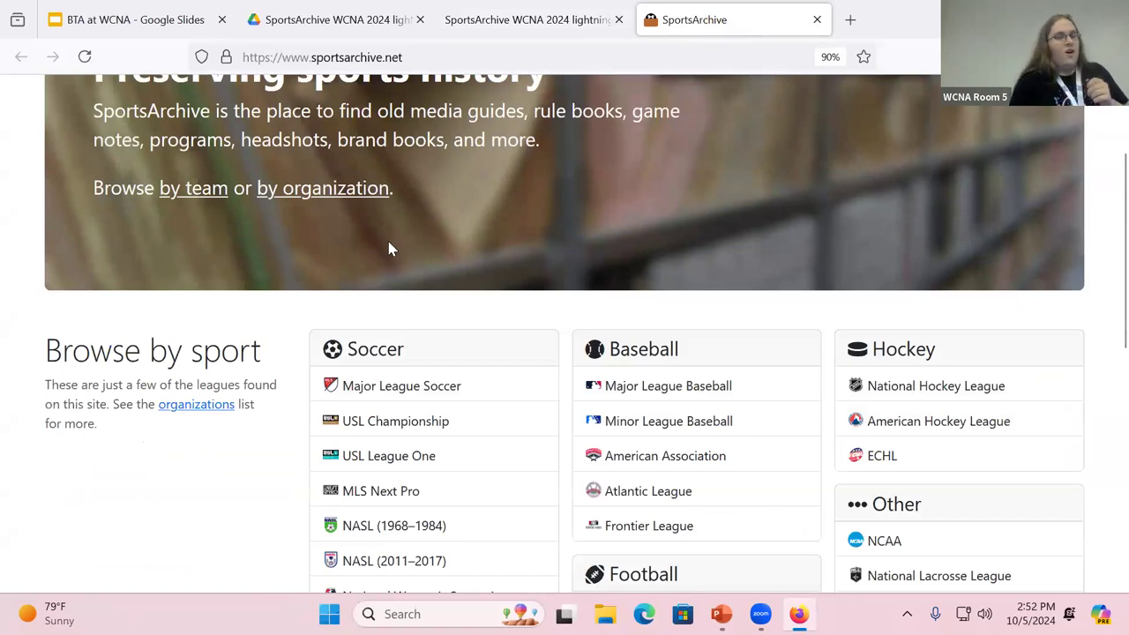
pyautogui.scroll(-3)
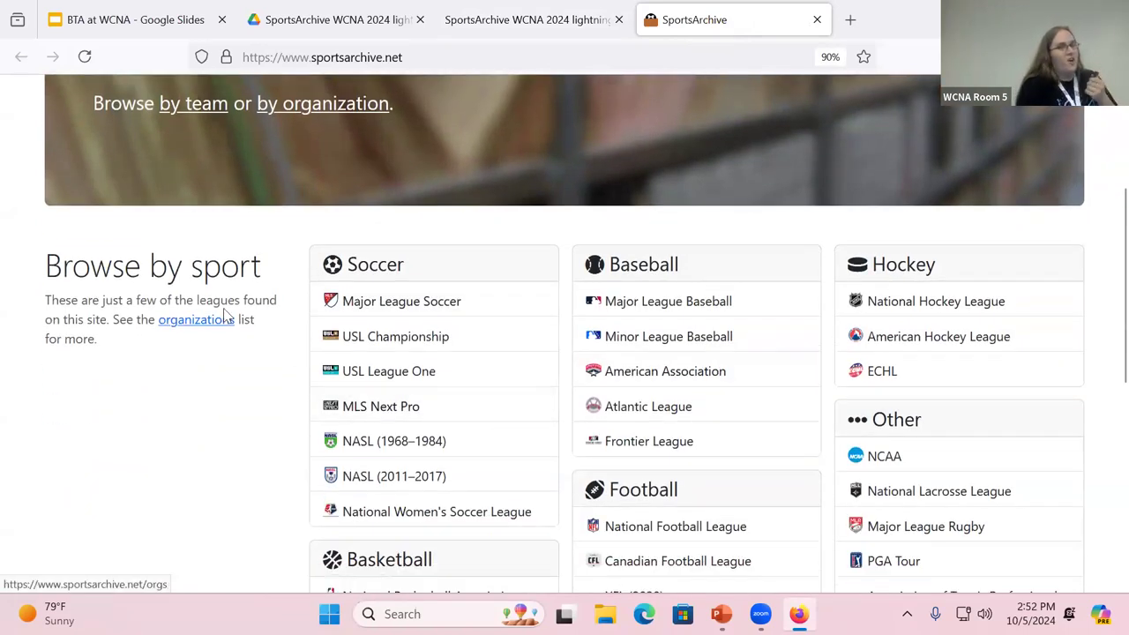
pyautogui.scroll(3)
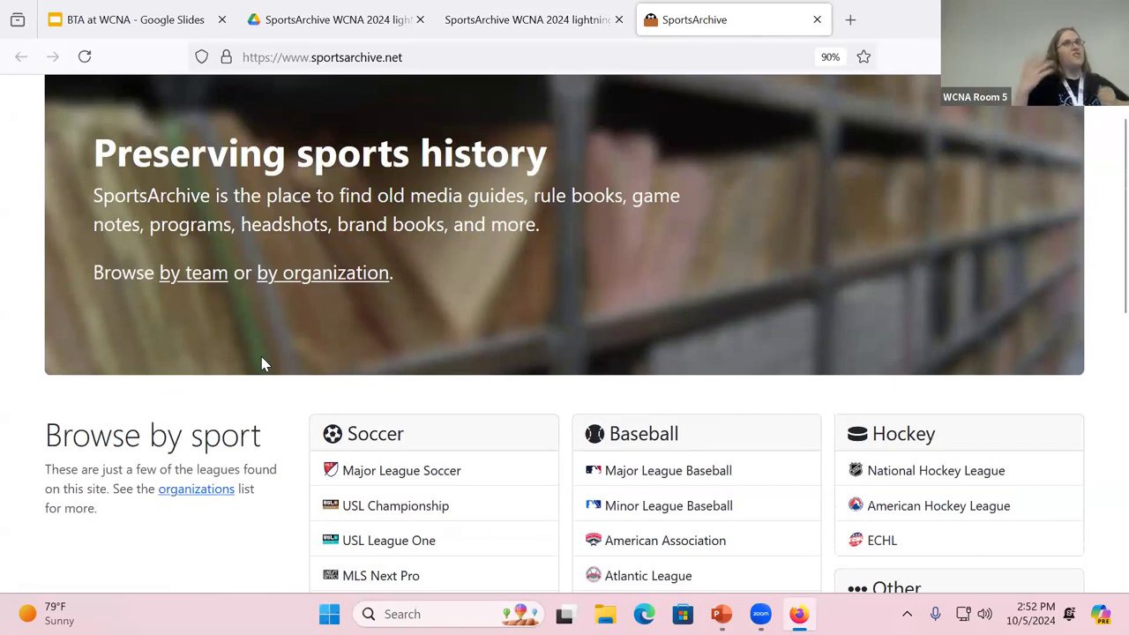
pyautogui.scroll(-3)
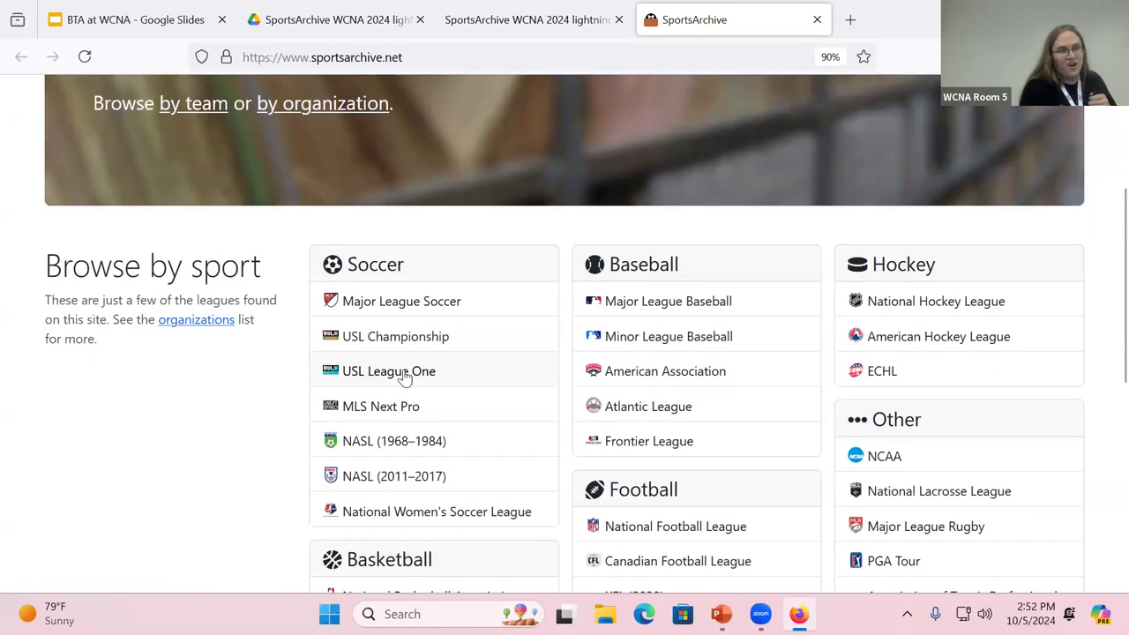
# Go from Major League Soccer's Teams list to FC Cincinnati and scroll its documents
pyautogui.click(401, 300)
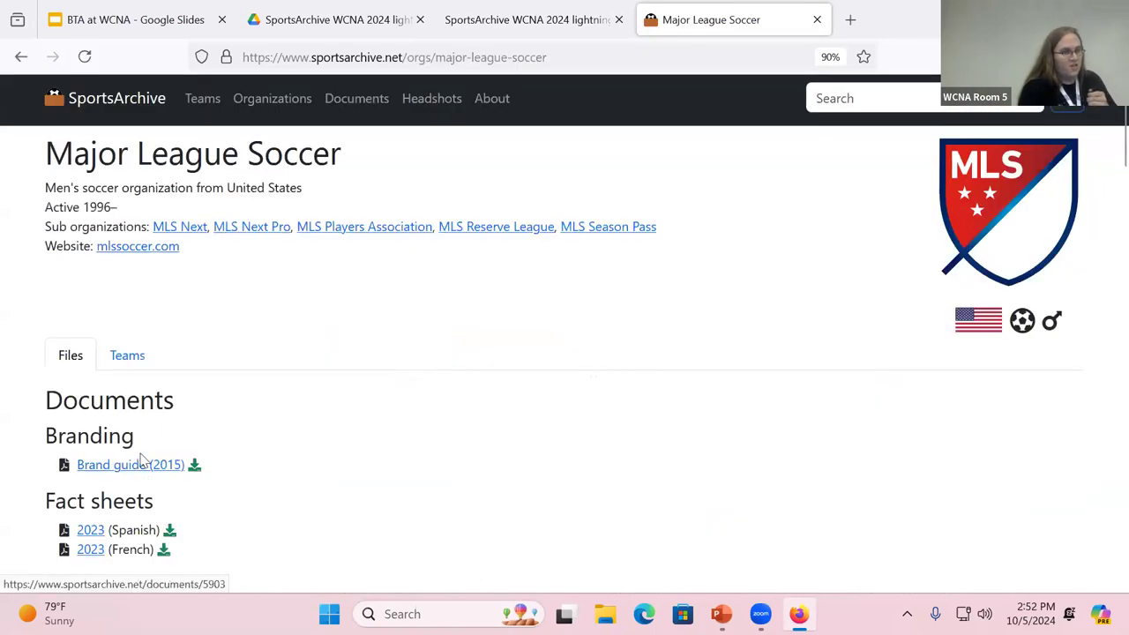
pyautogui.scroll(-3)
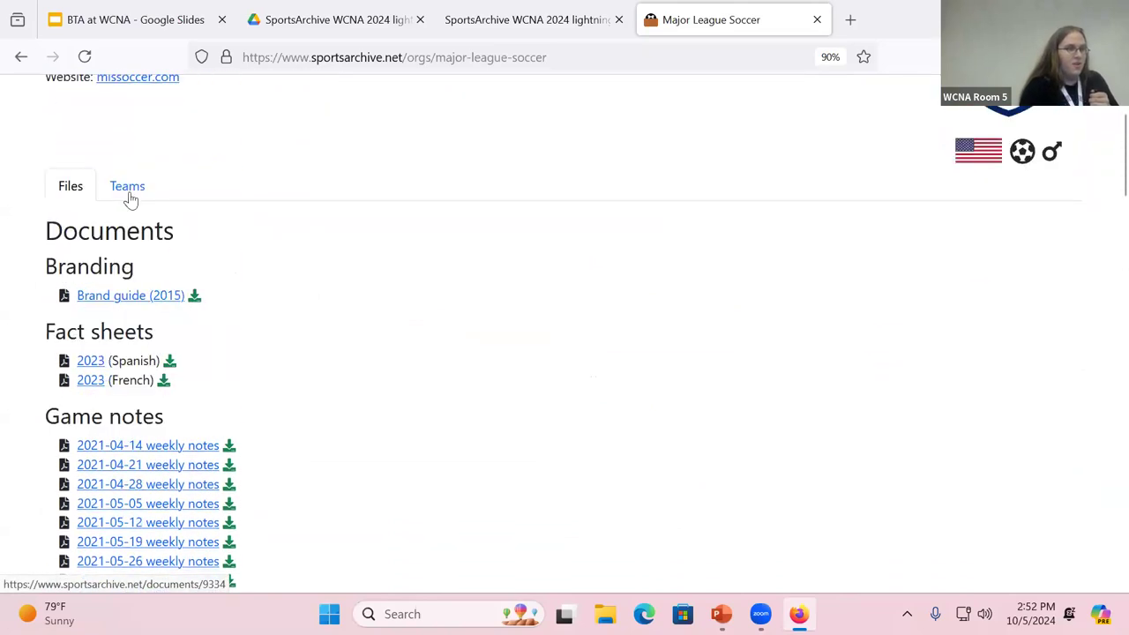
pyautogui.click(127, 186)
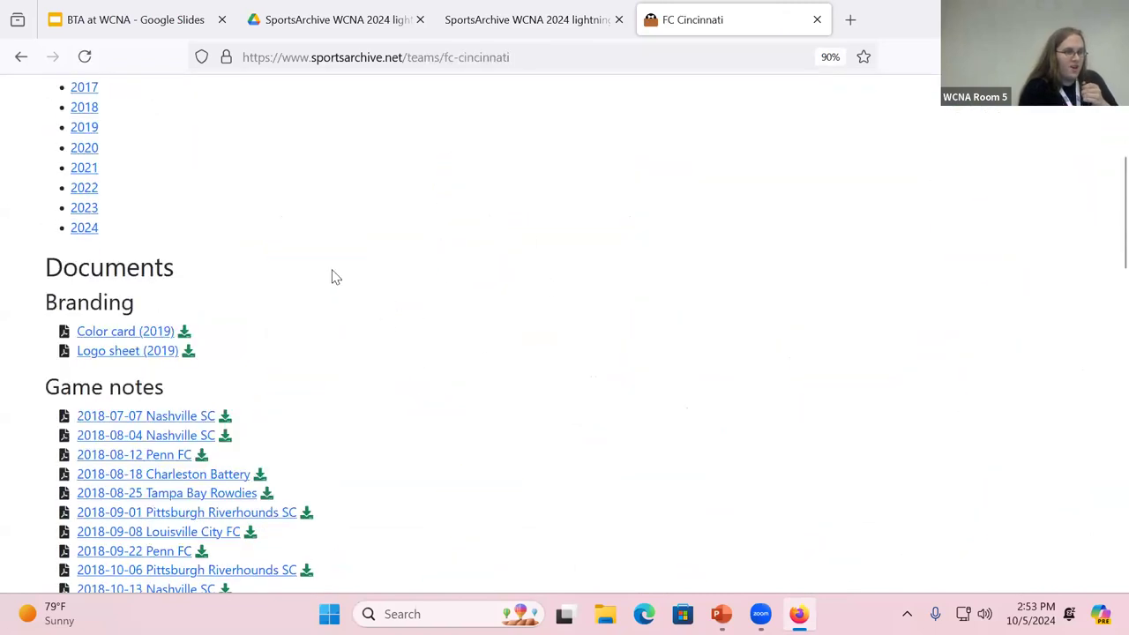
pyautogui.scroll(-3)
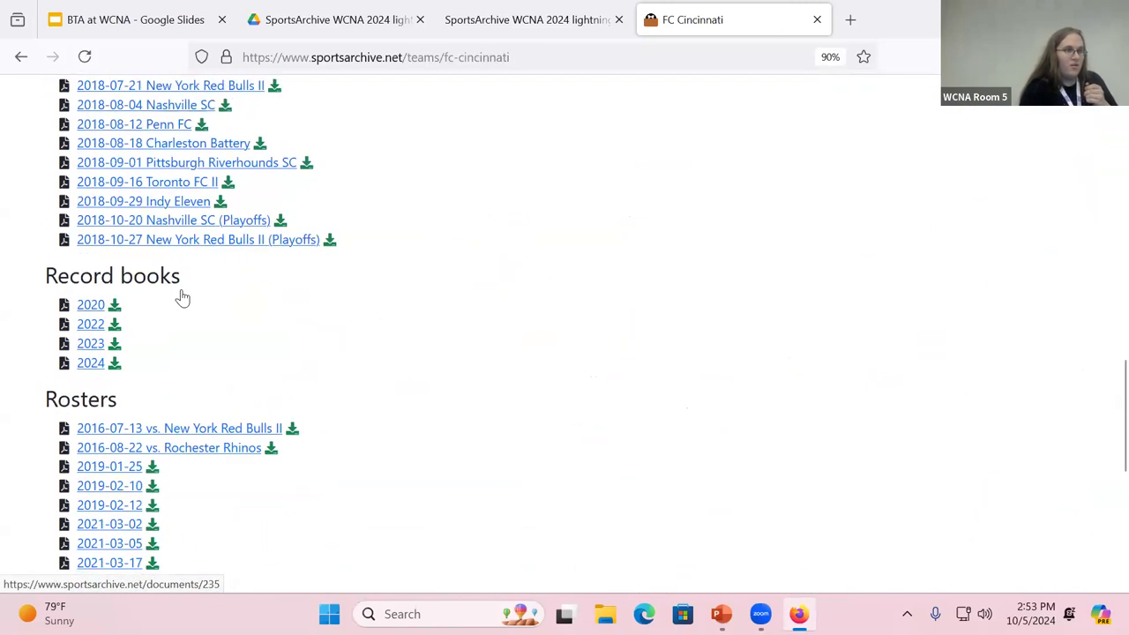
pyautogui.scroll(-3)
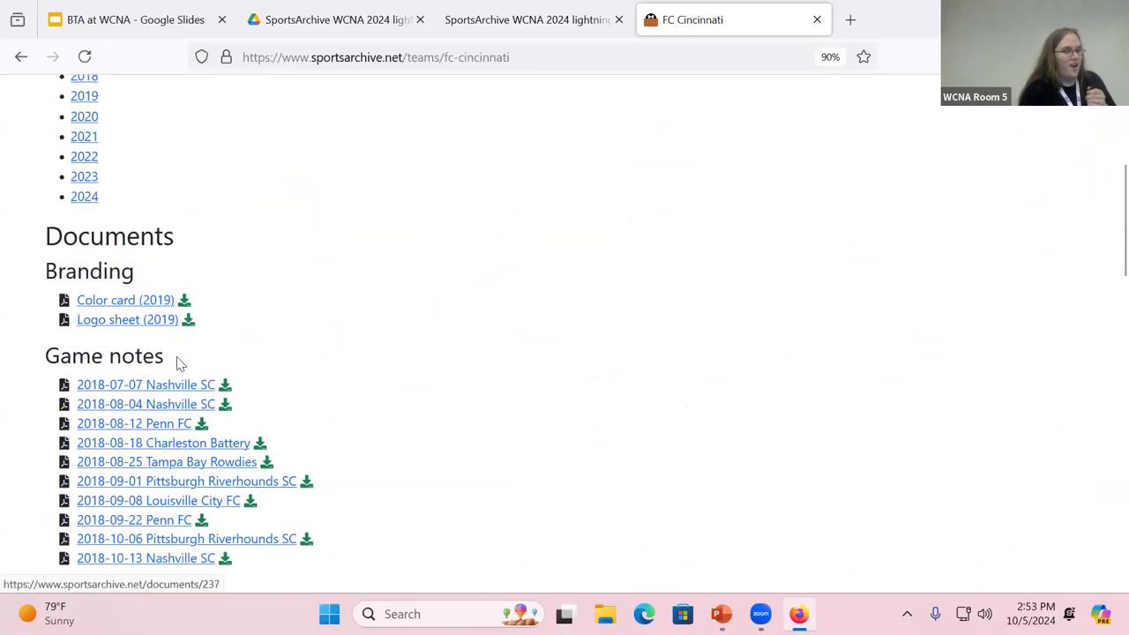
pyautogui.scroll(-3)
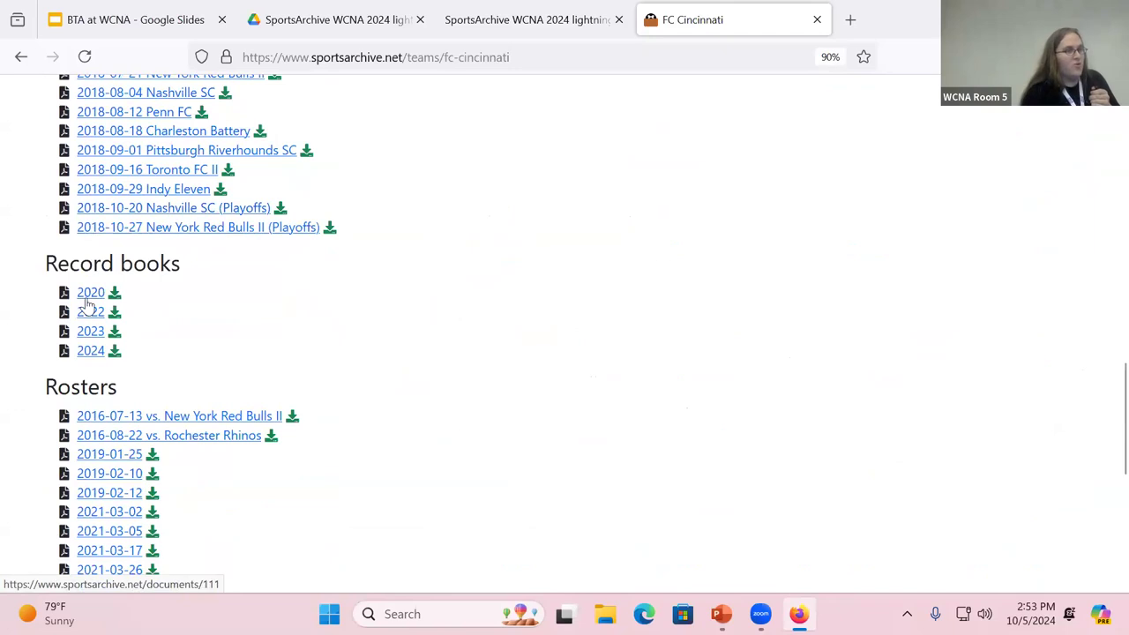
# View FC Cincinnati's 2020 record book full screen, flipping forward two spreads
pyautogui.click(90, 292)
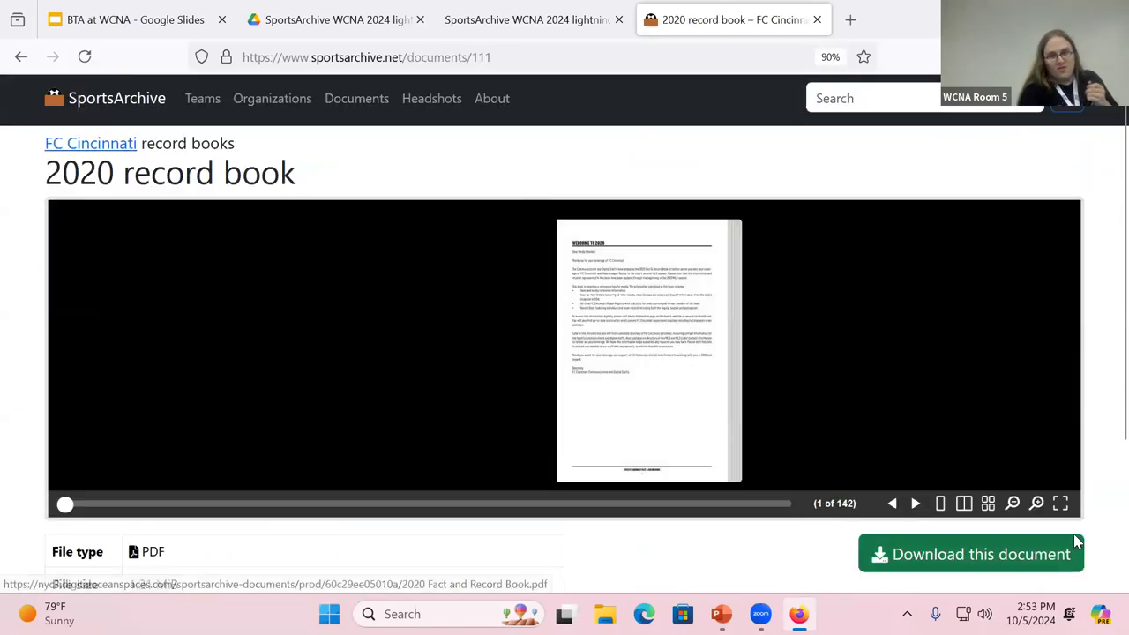
pyautogui.click(1035, 503)
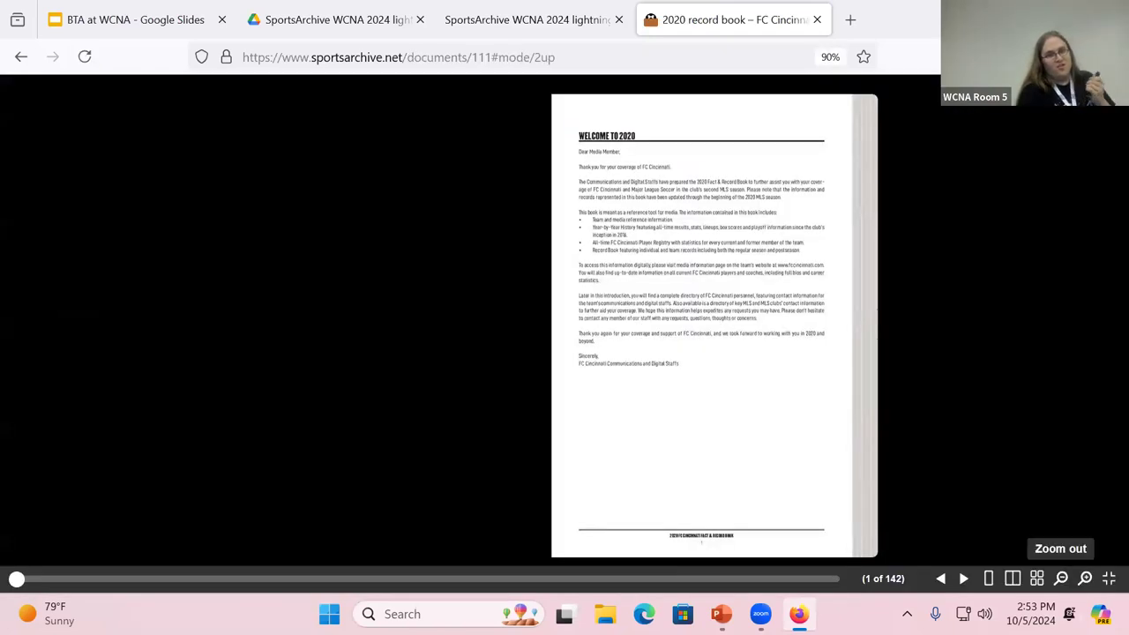
pyautogui.click(963, 578)
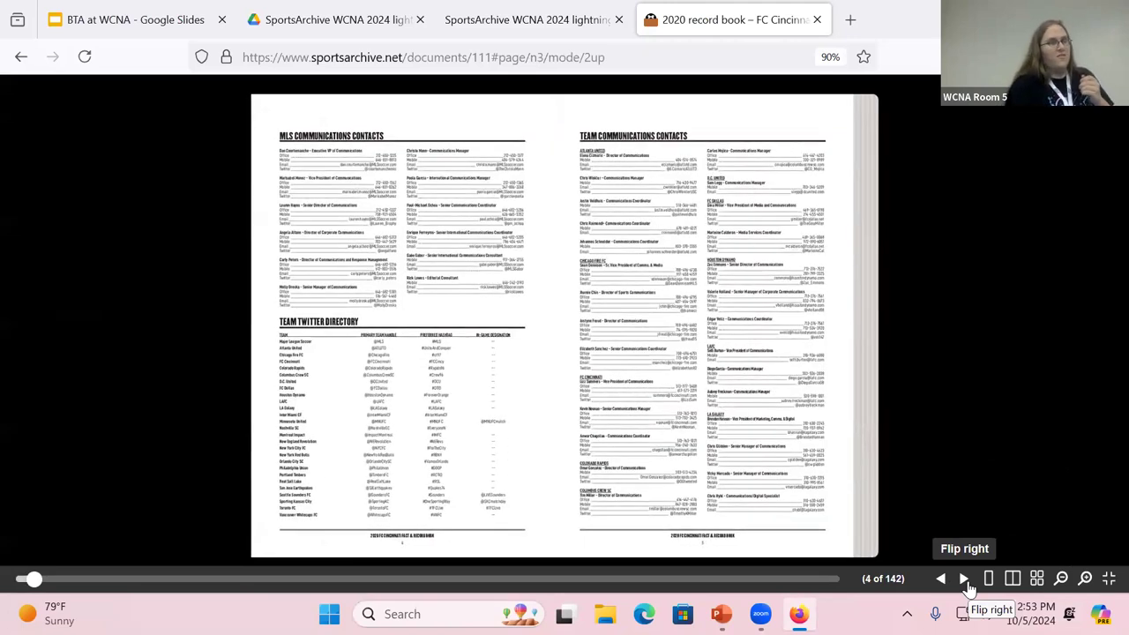
pyautogui.click(964, 548)
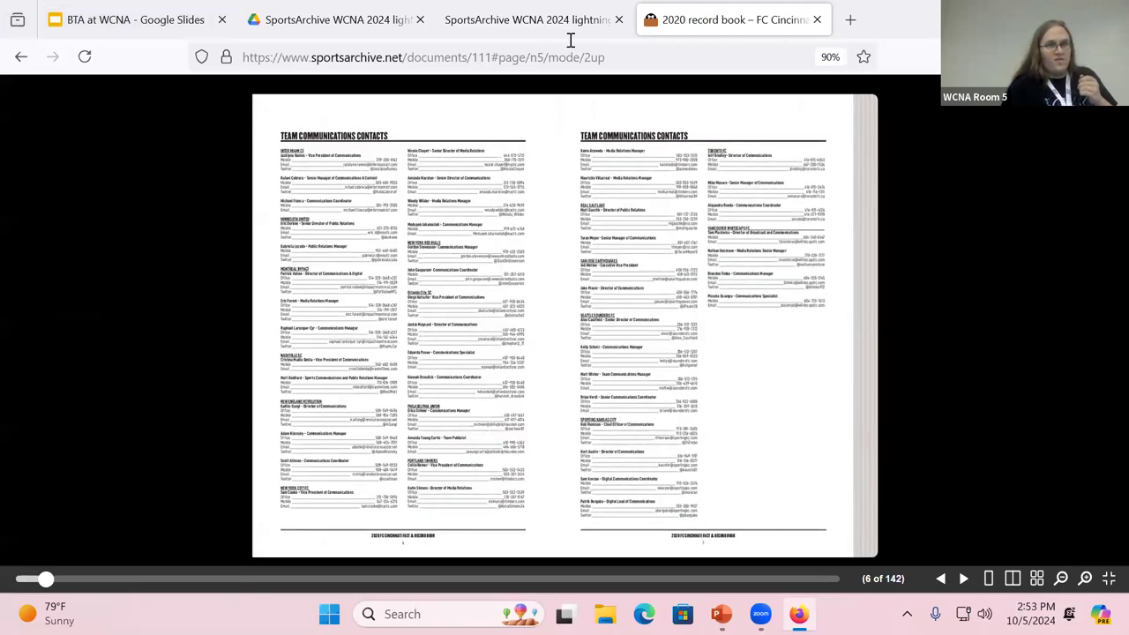
pyautogui.click(525, 19)
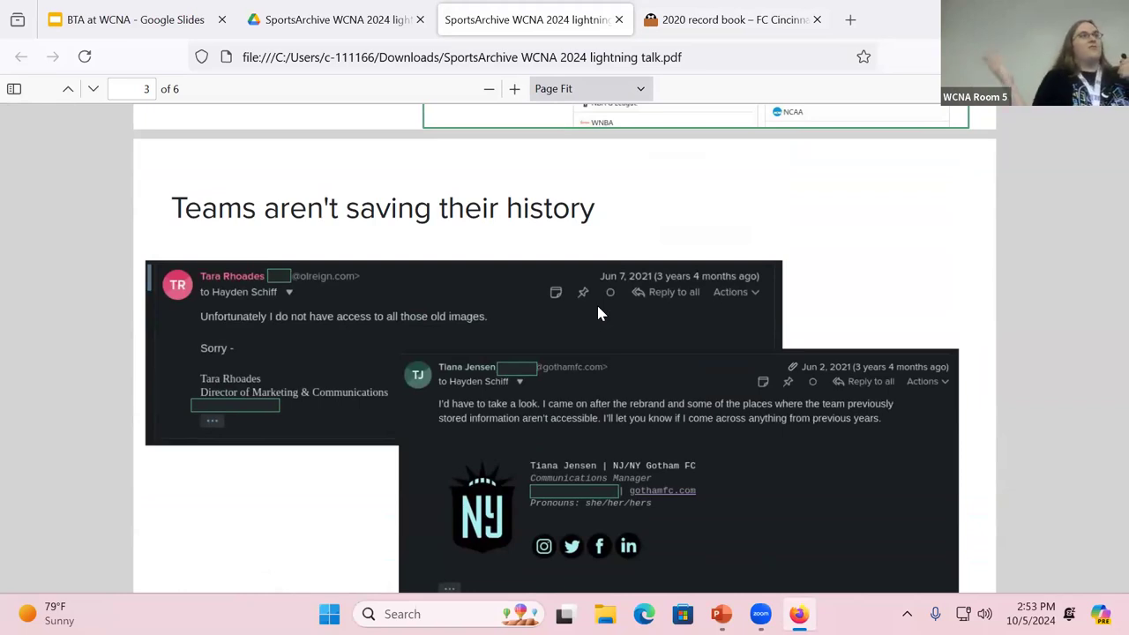
# Advance the talk PDF to slide 4, 'Progress', with the document-count charts
pyautogui.scroll(-3)
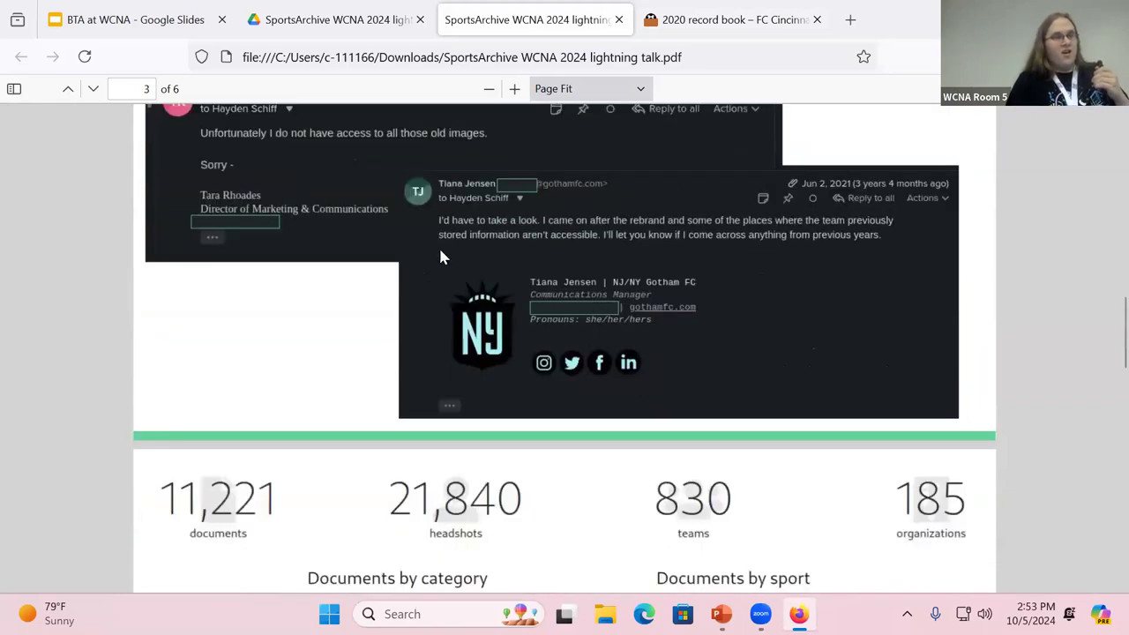
pyautogui.click(93, 88)
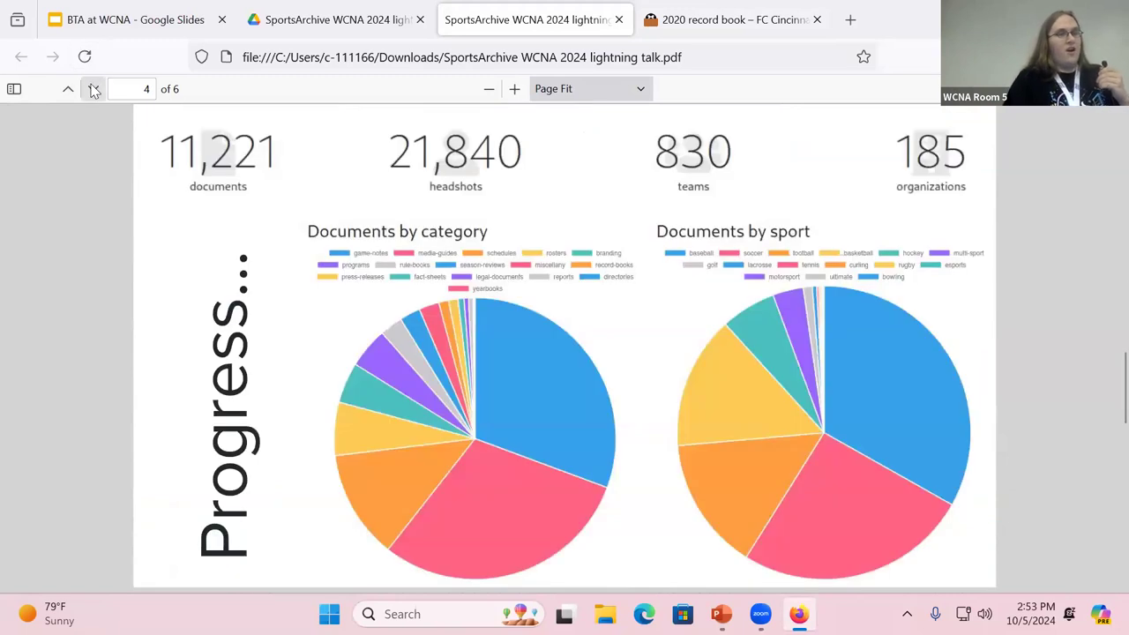
pyautogui.moveTo(93, 88)
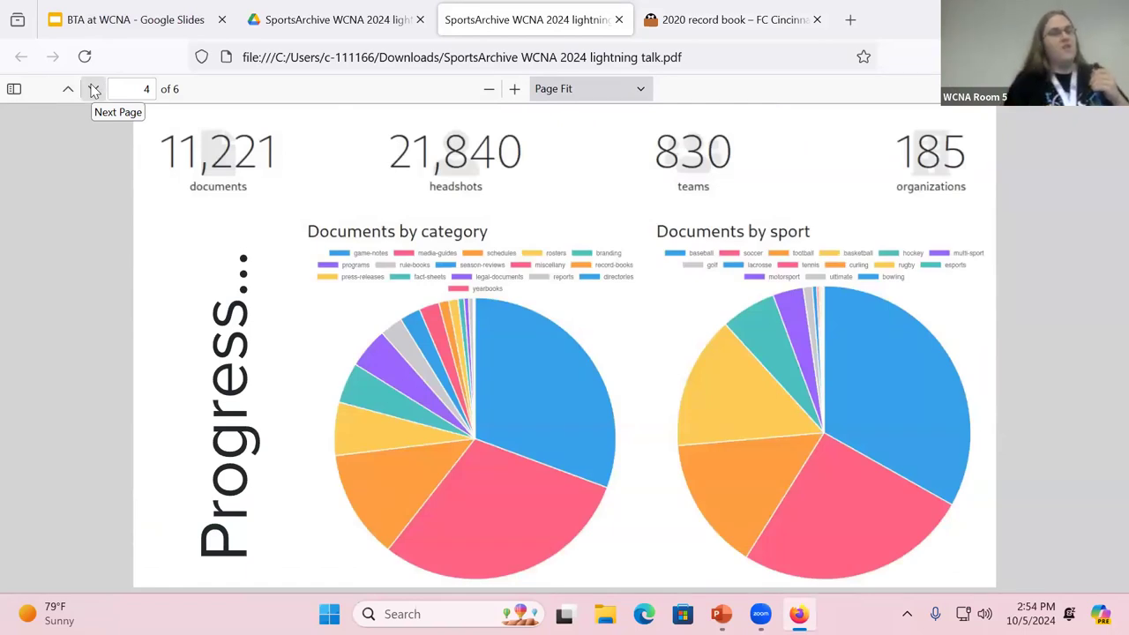
pyautogui.moveTo(582, 112)
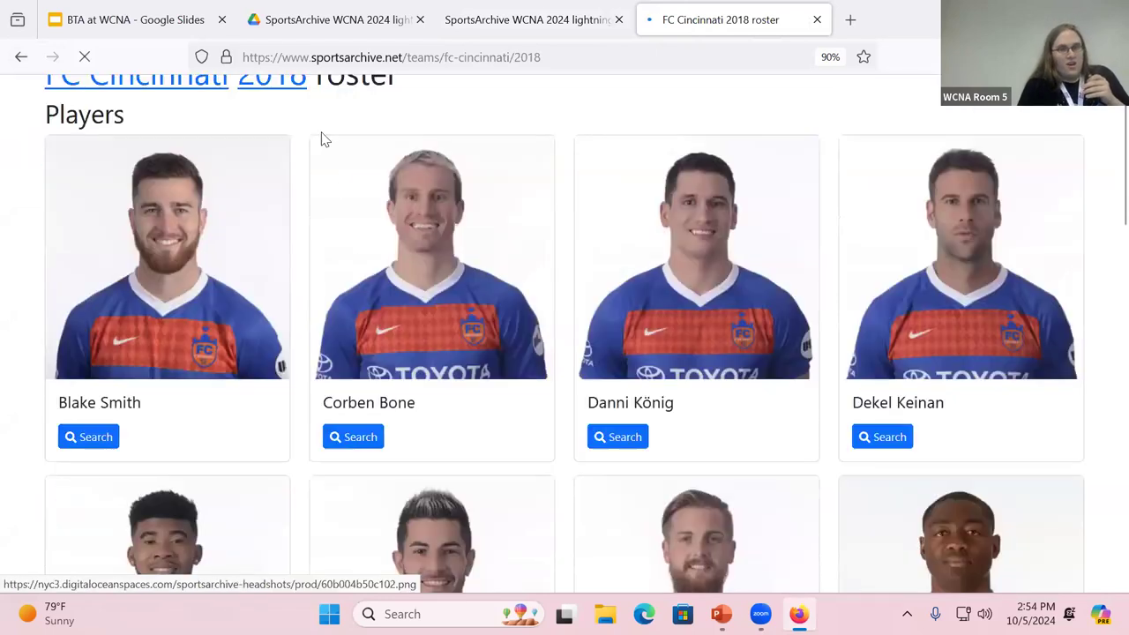
# From the 2018 roster, search Jimmy McLaughlin's headshots, then search 'walker zimmerman'
pyautogui.scroll(-3)
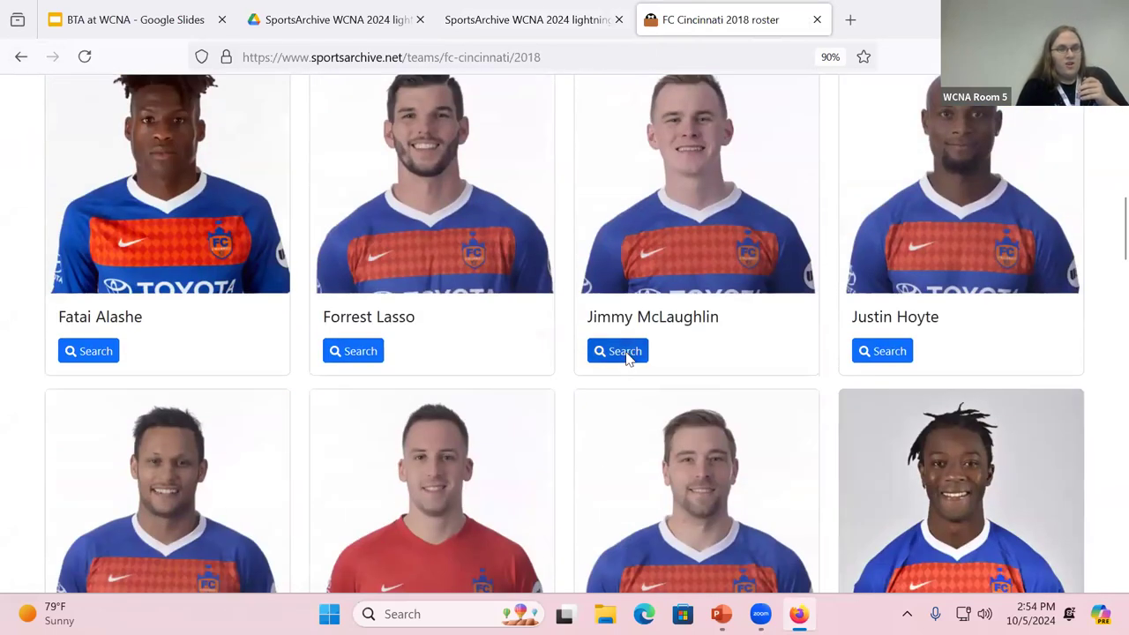
pyautogui.click(617, 350)
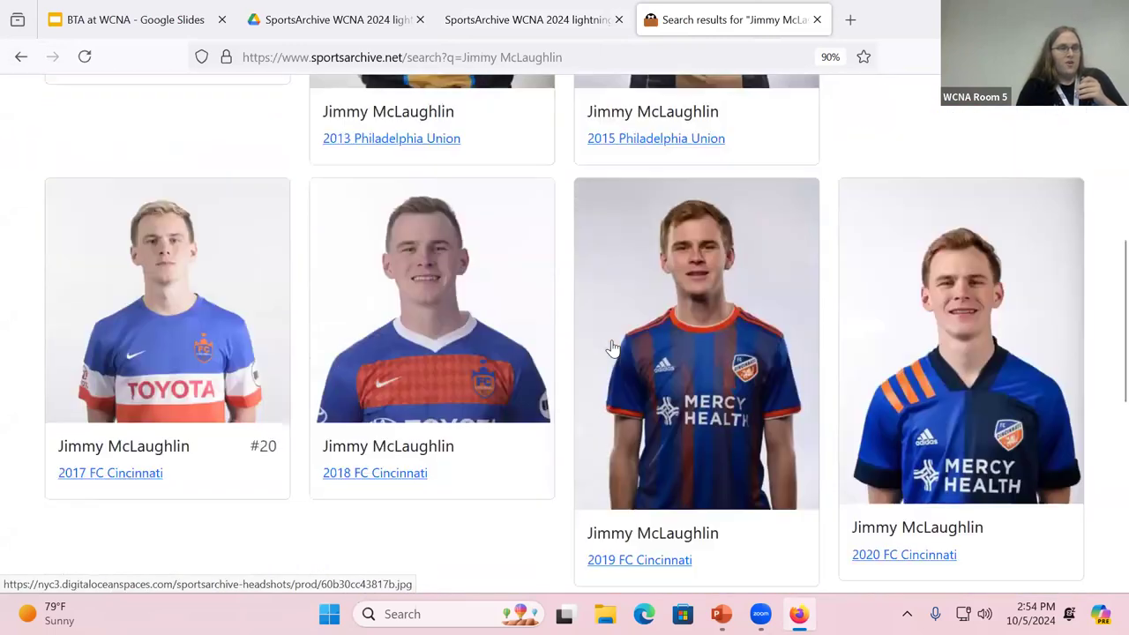
pyautogui.scroll(-3)
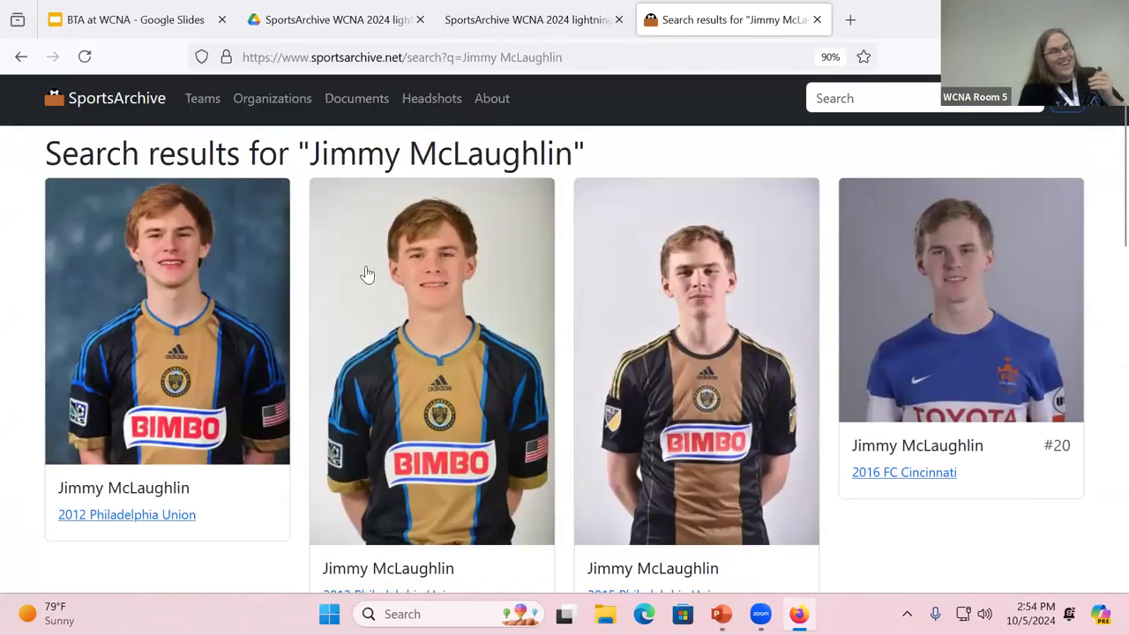
pyautogui.moveTo(821, 112)
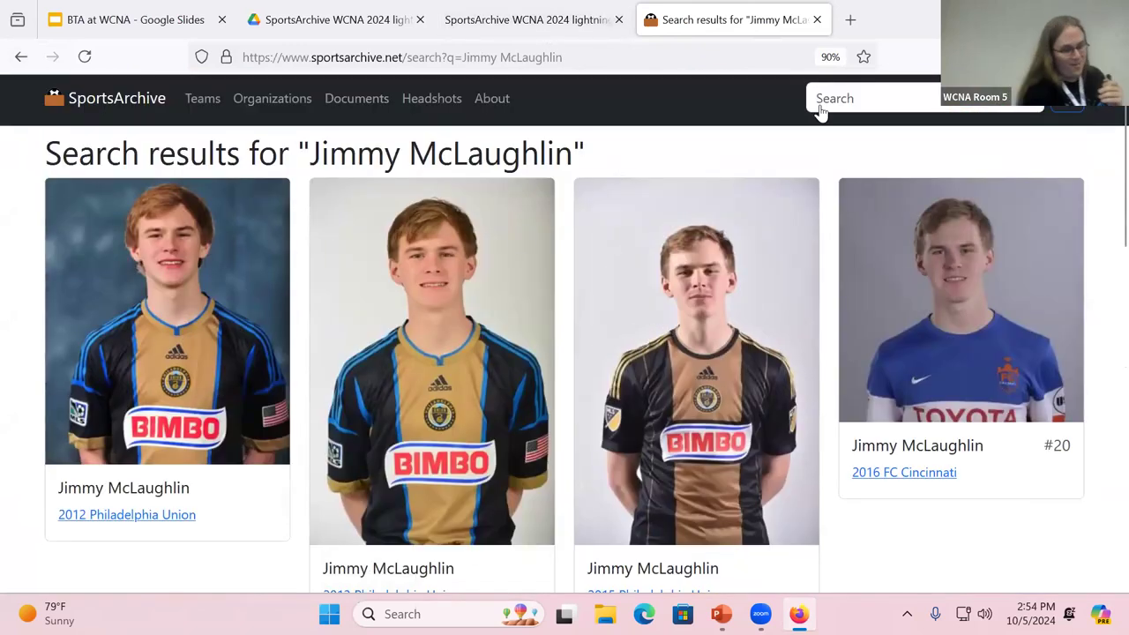
pyautogui.write('walker zim')
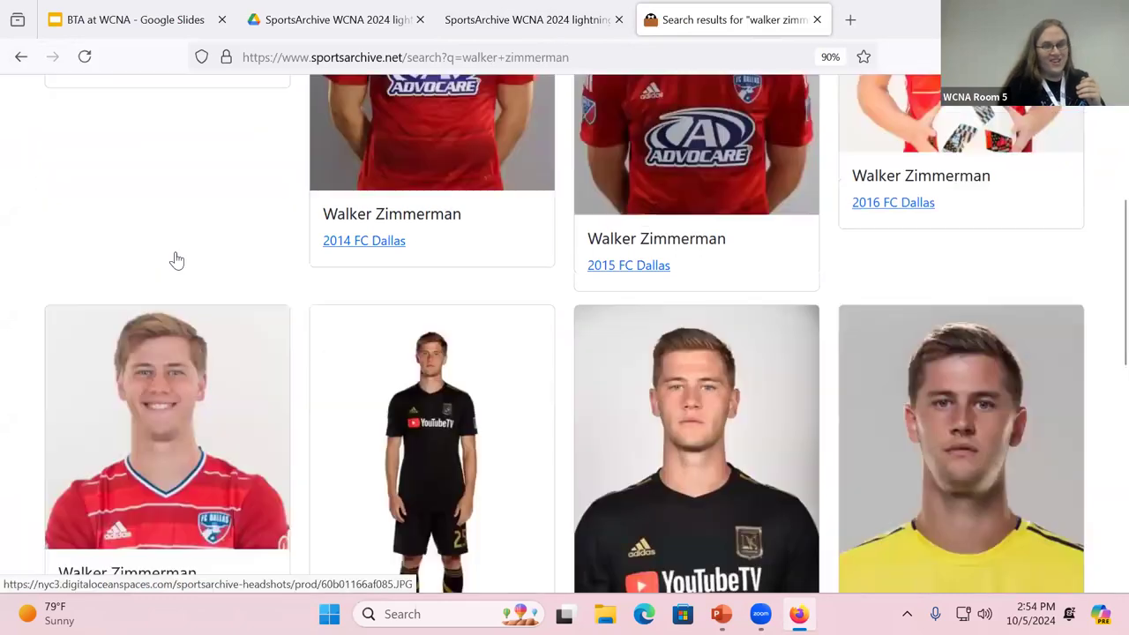
pyautogui.scroll(-3)
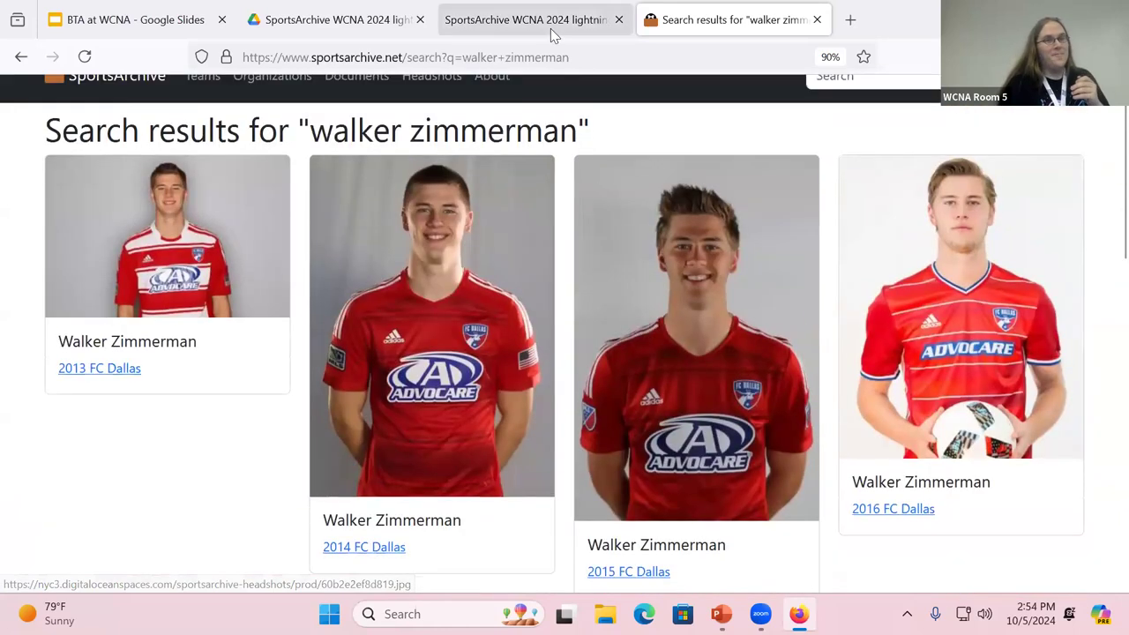
# Return to the lightning-talk PDF and scroll to slide 5, 'Sources'
pyautogui.click(525, 19)
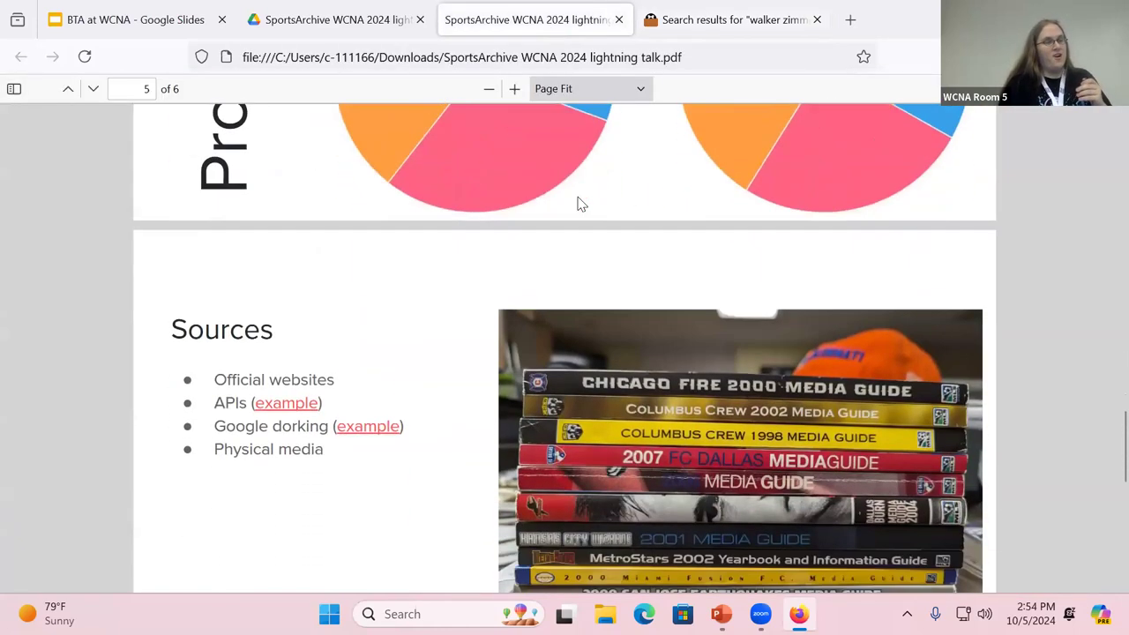
pyautogui.scroll(-3)
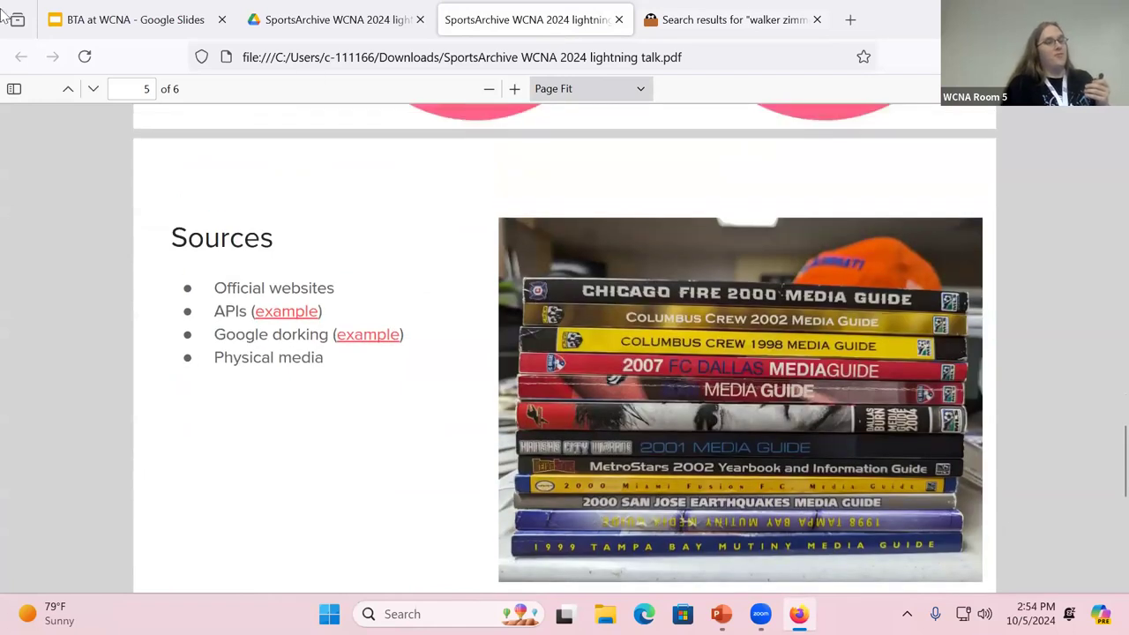
pyautogui.scroll(-3)
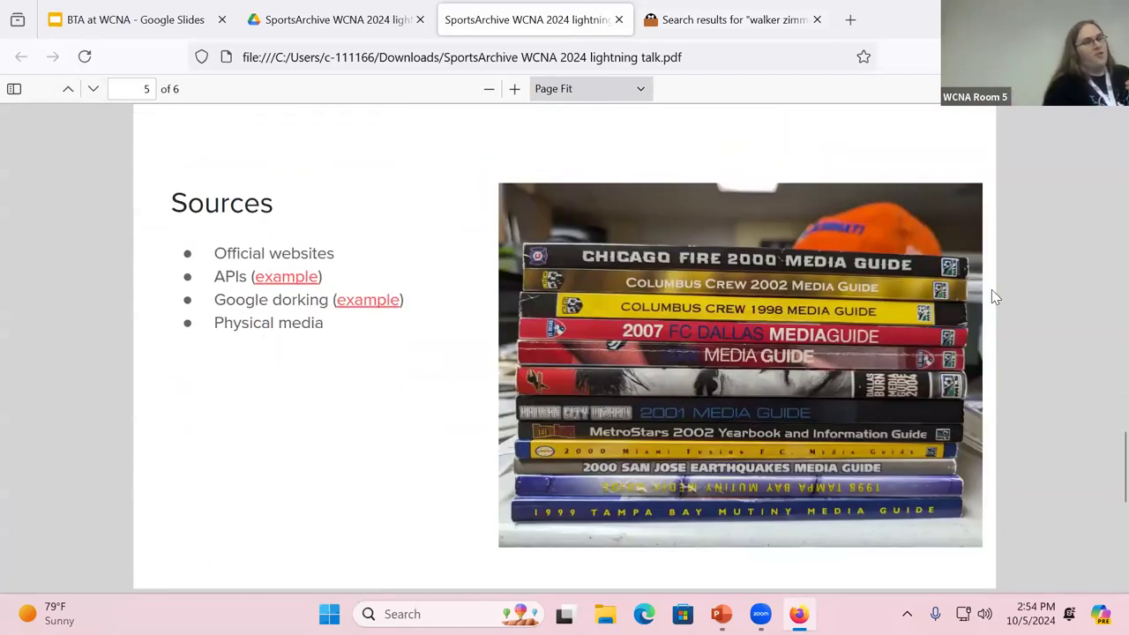
pyautogui.click(286, 276)
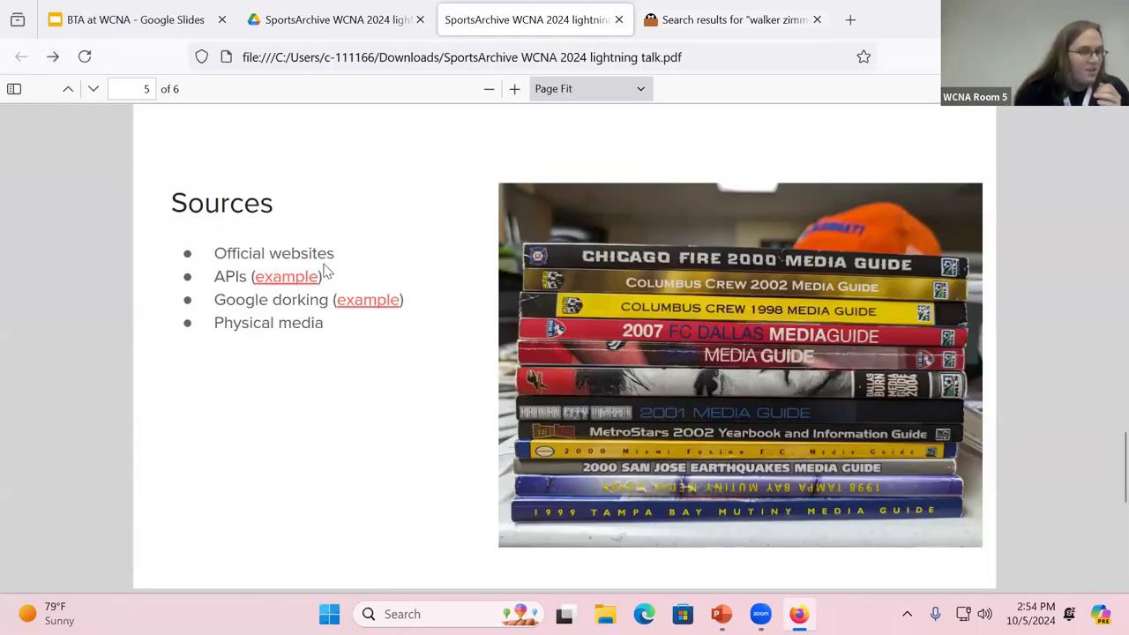
# Open the APIs example link and read the '100524 at Miami' game-notes PDF
pyautogui.click(286, 276)
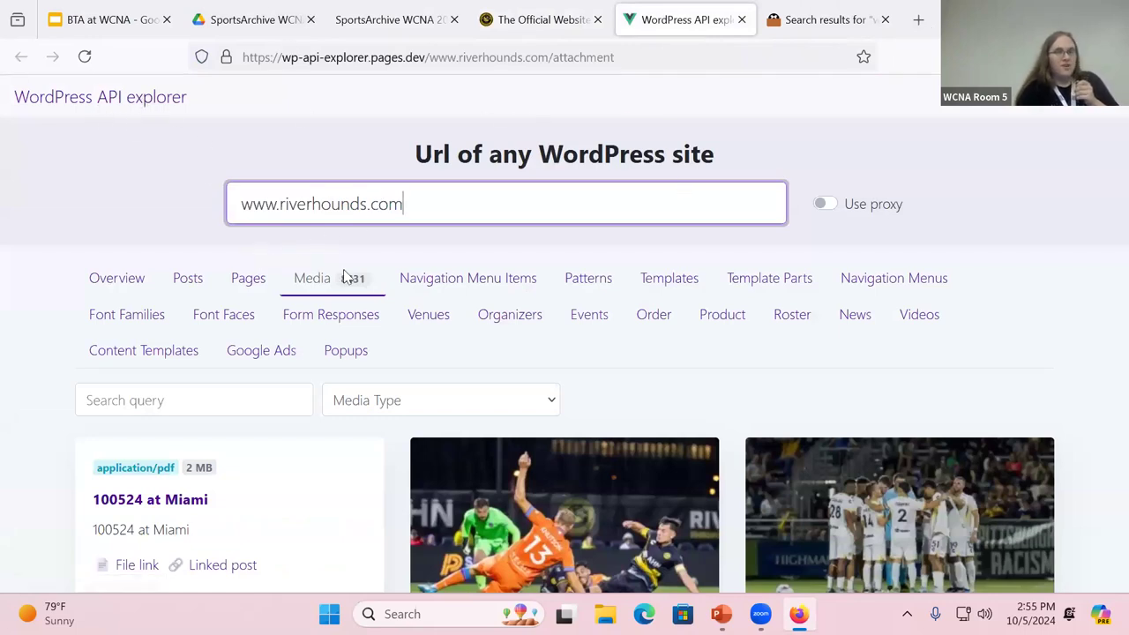
pyautogui.scroll(-3)
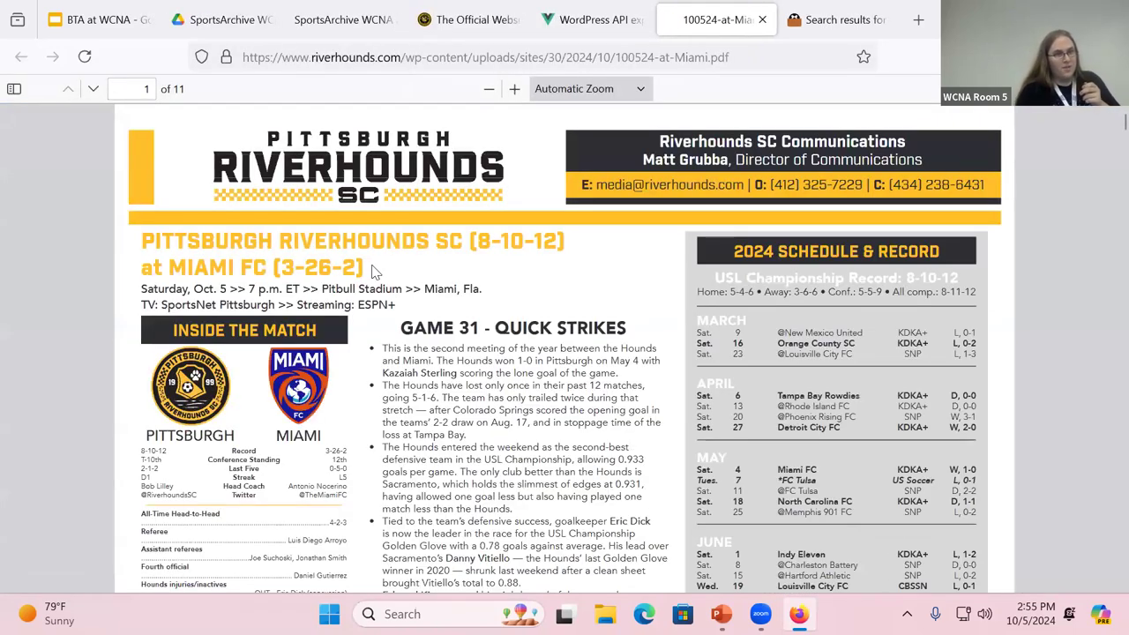
pyautogui.scroll(-3)
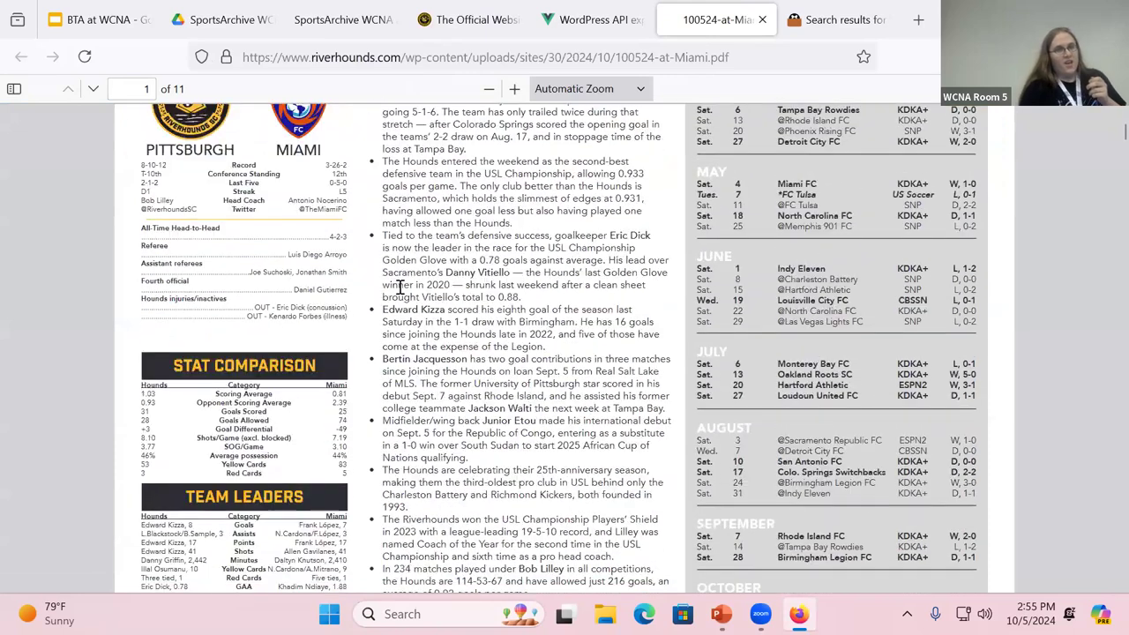
pyautogui.scroll(-3)
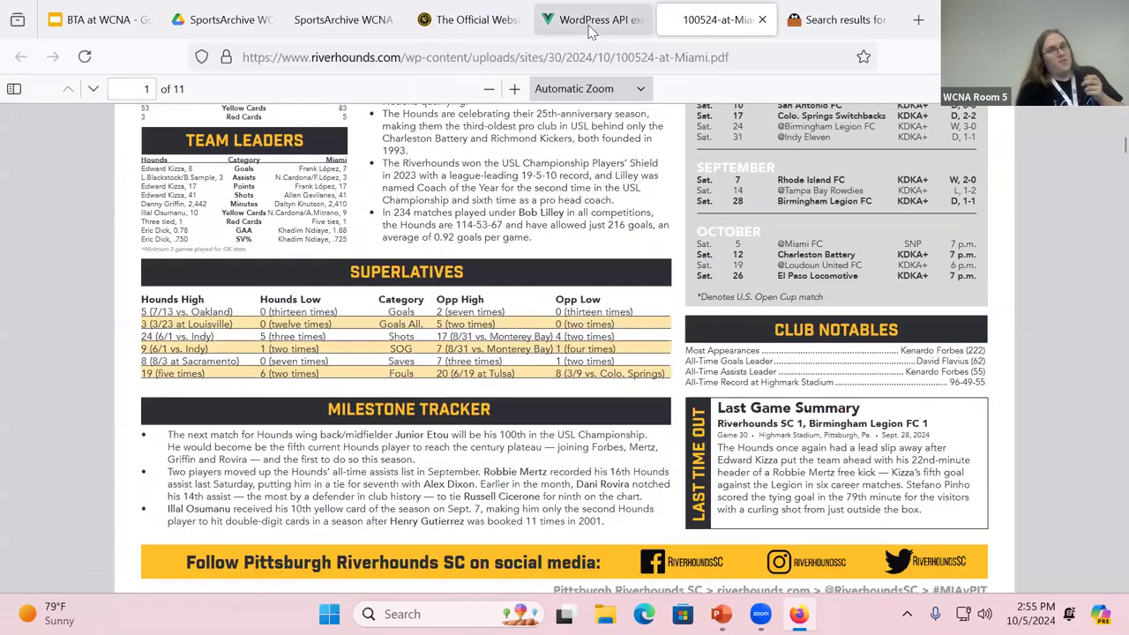
# Back in the Riverhounds media listing, open the '091424 at Tampa Bay' game notes
pyautogui.click(591, 19)
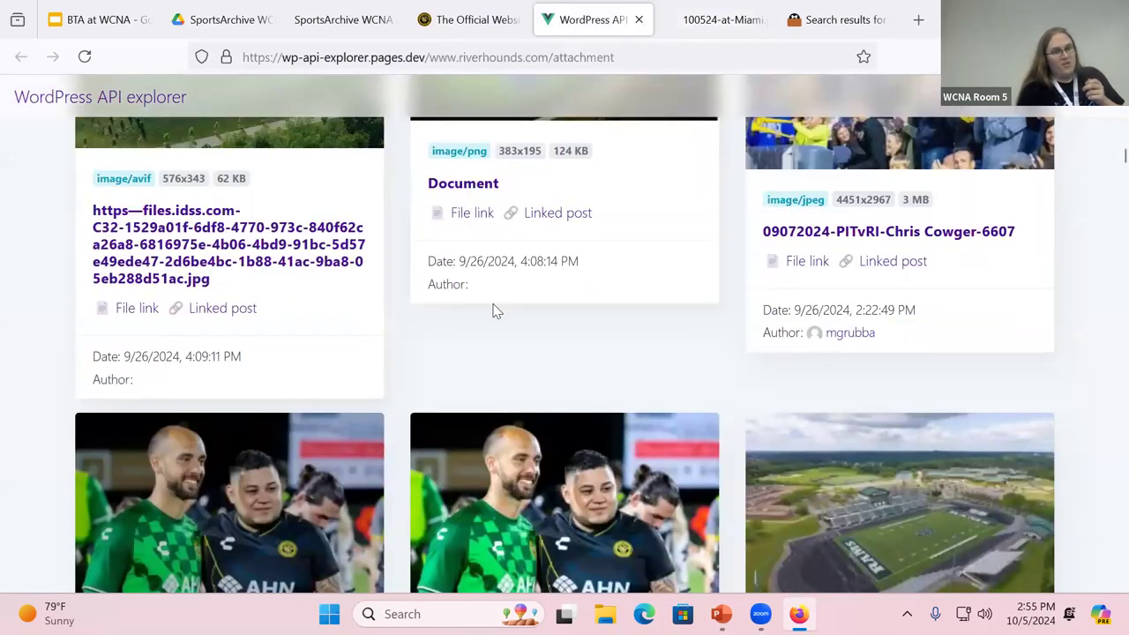
pyautogui.scroll(-3)
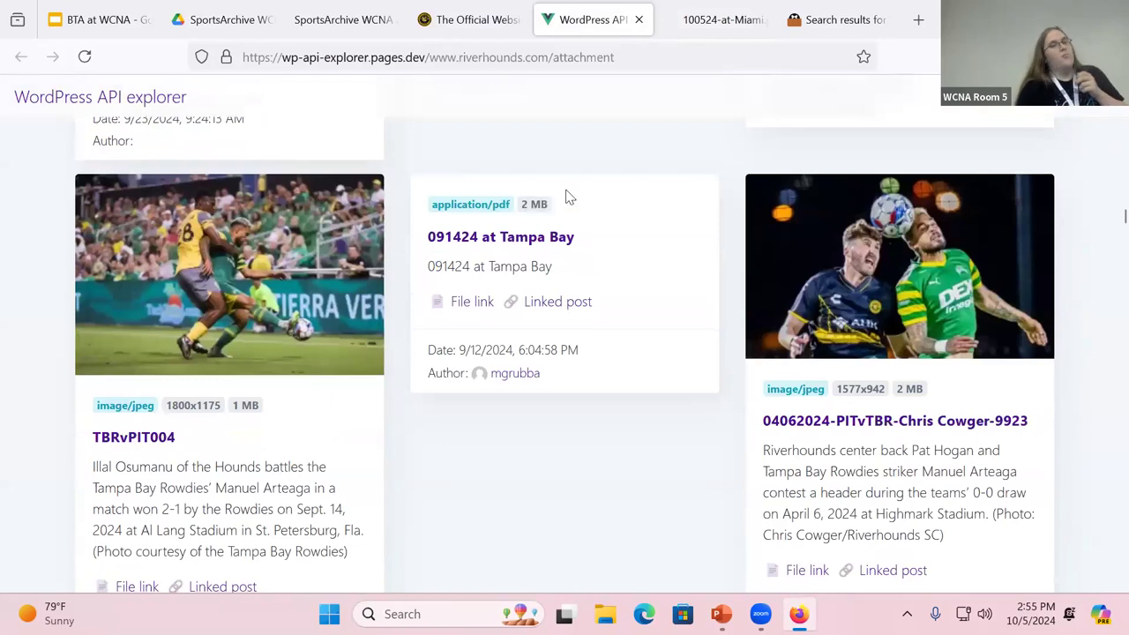
pyautogui.click(472, 301)
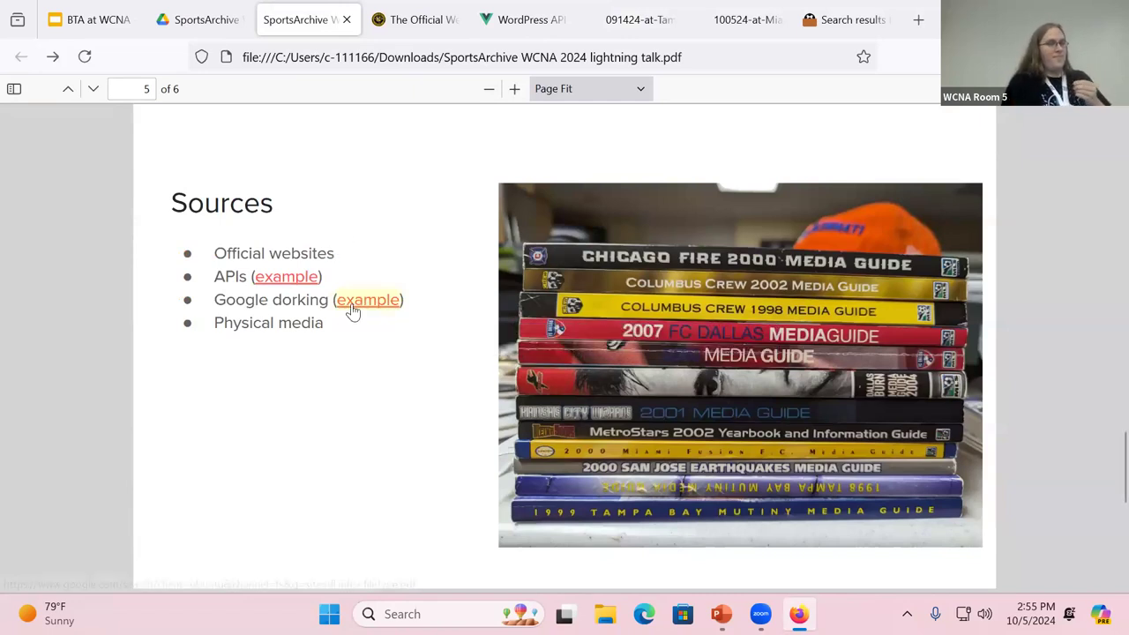
pyautogui.moveTo(368, 299)
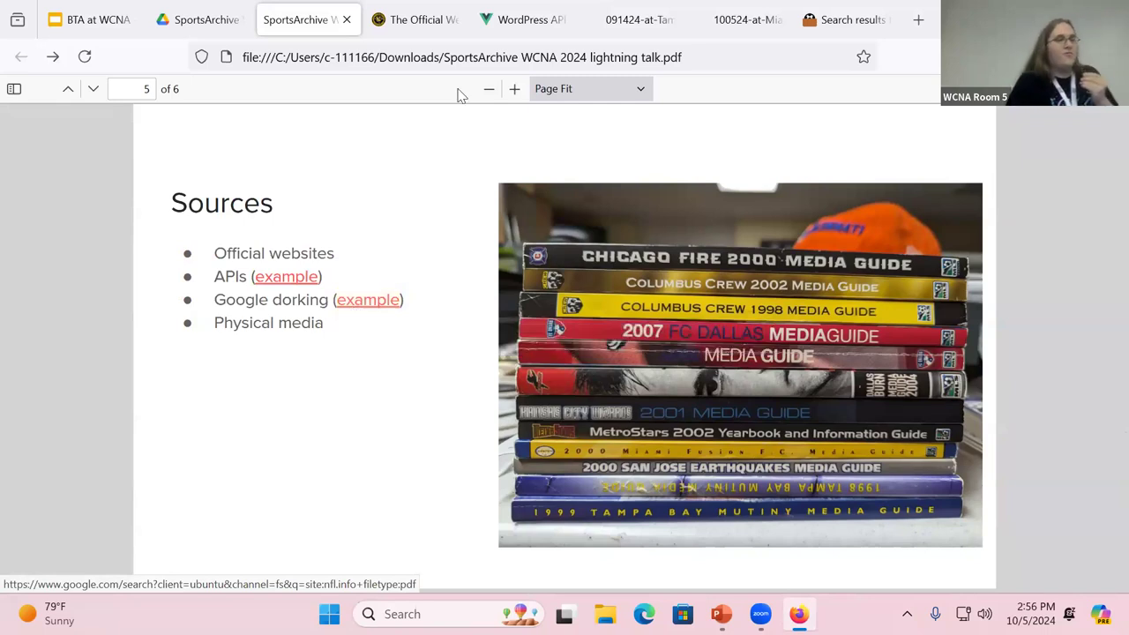
# Read the SportsArchive About page's document categories, then return to the Miami game notes
pyautogui.click(918, 20)
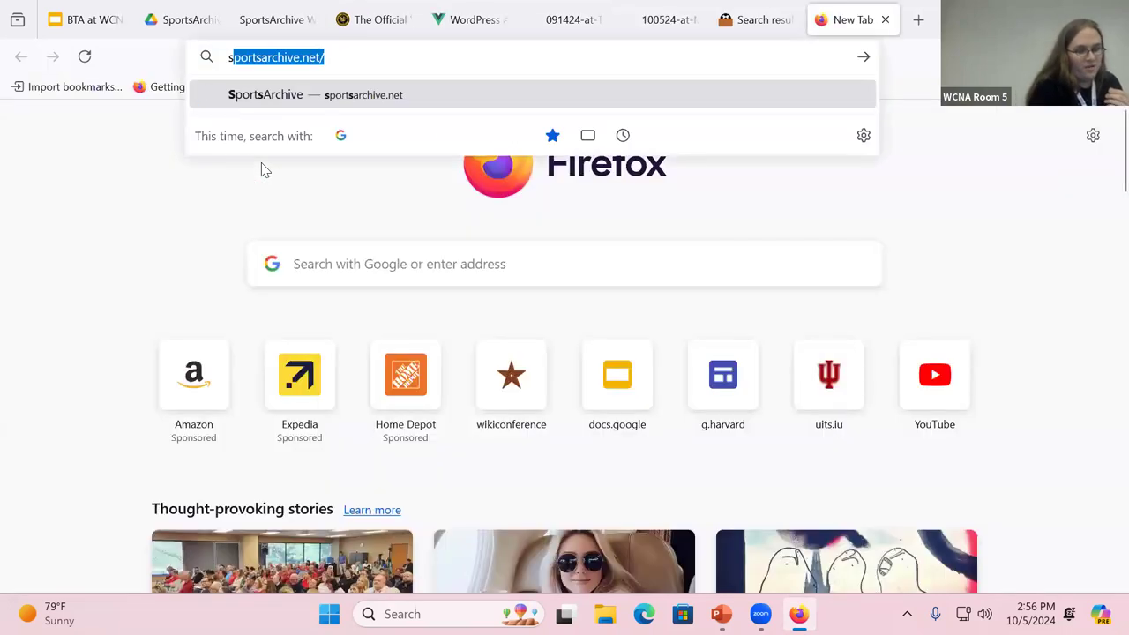
pyautogui.write('sportsarchive.net')
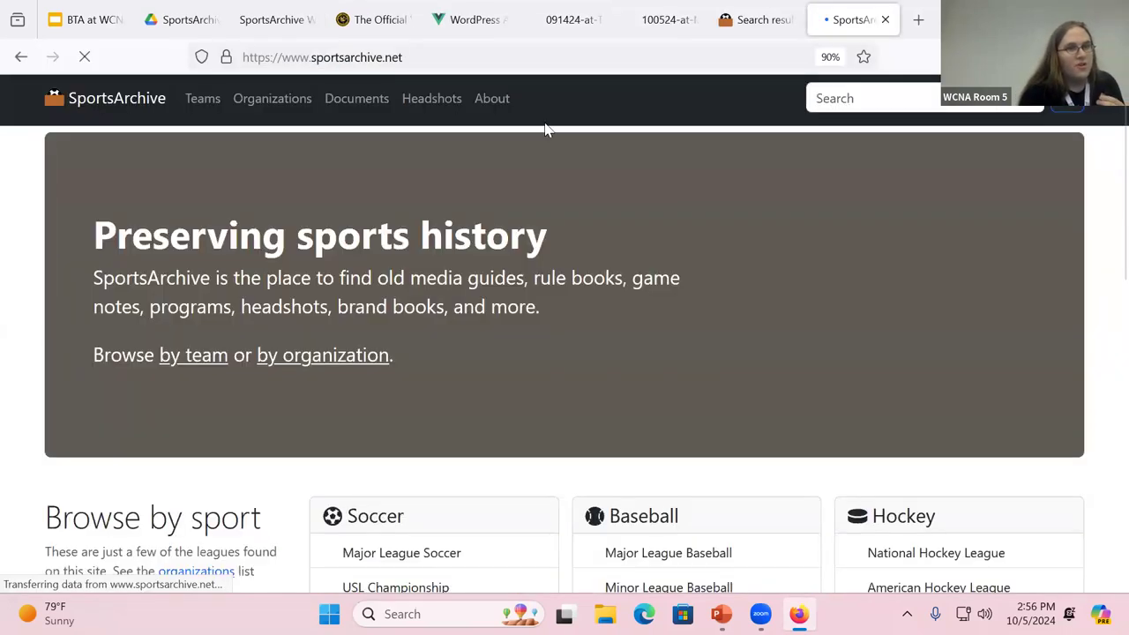
pyautogui.click(492, 98)
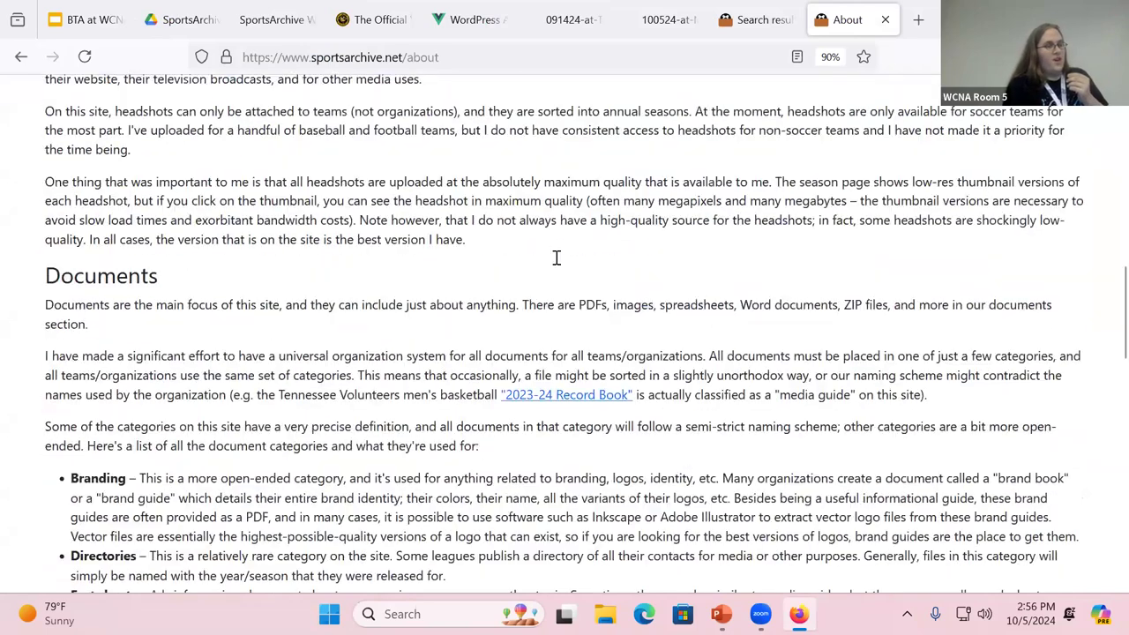
pyautogui.scroll(-3)
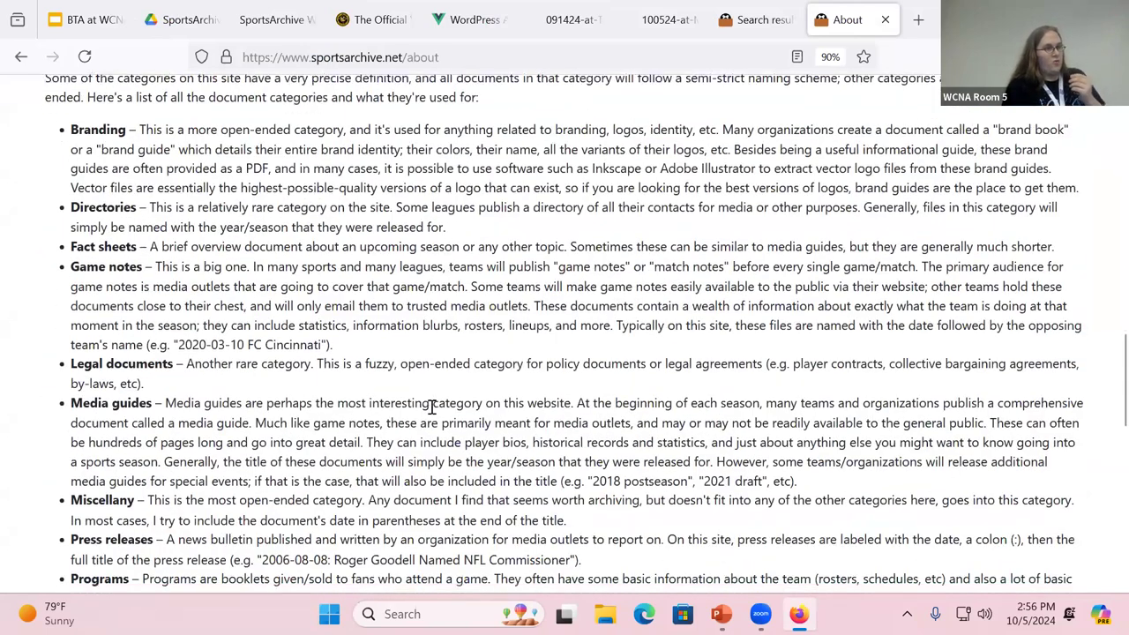
pyautogui.scroll(-3)
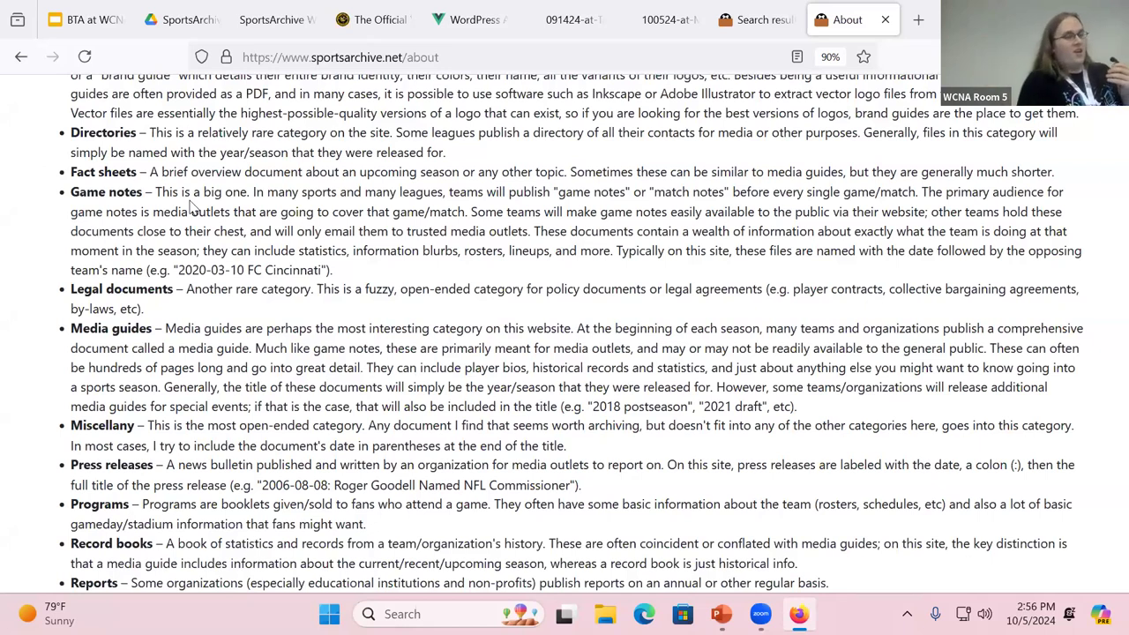
pyautogui.scroll(-3)
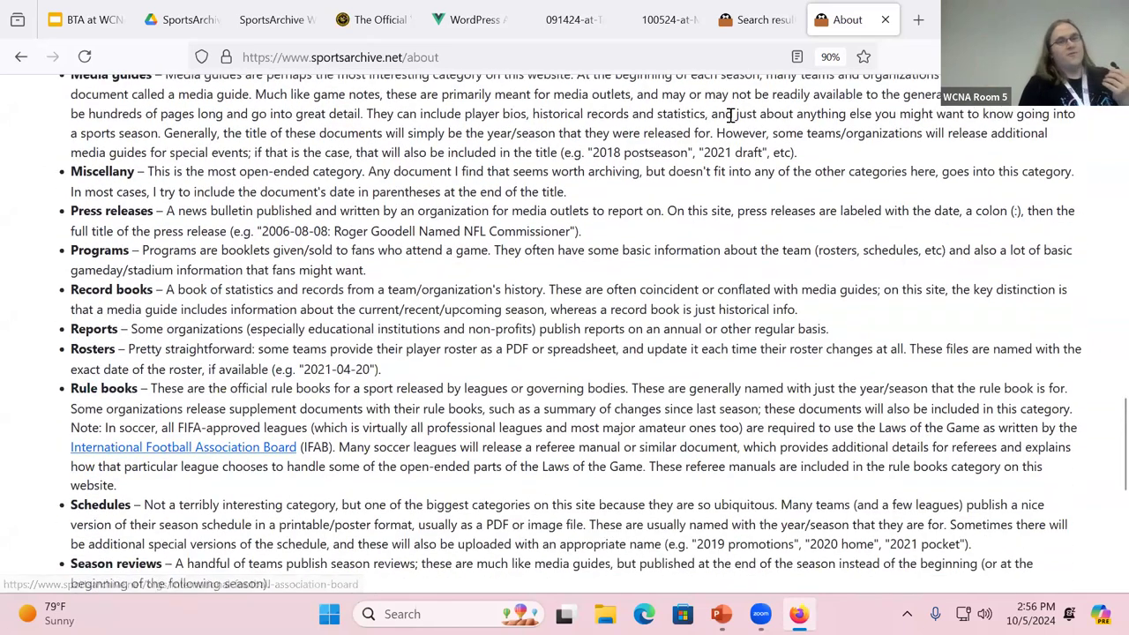
pyautogui.click(660, 19)
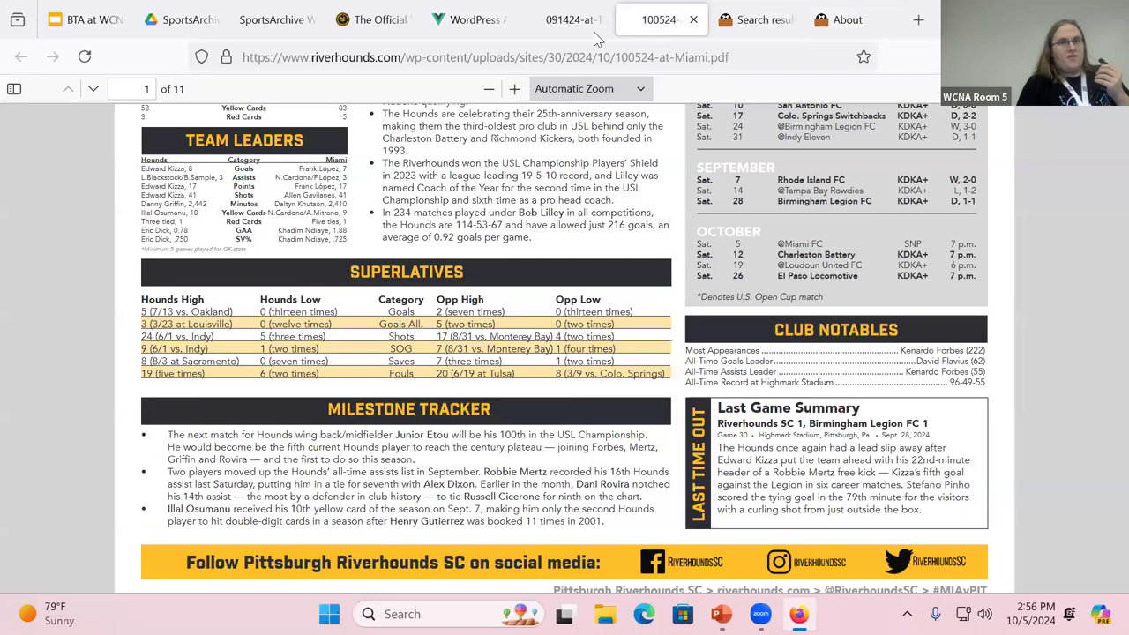
# Bring up the site:nfl.info filetype:pdf Google search and highlight its query
pyautogui.click(273, 20)
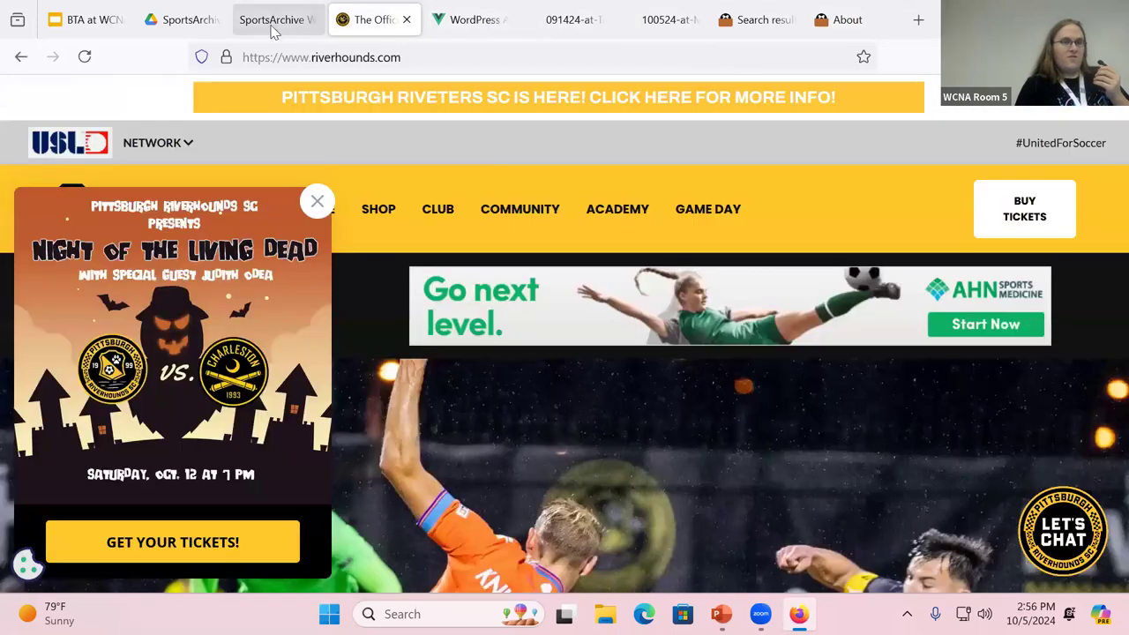
pyautogui.click(269, 20)
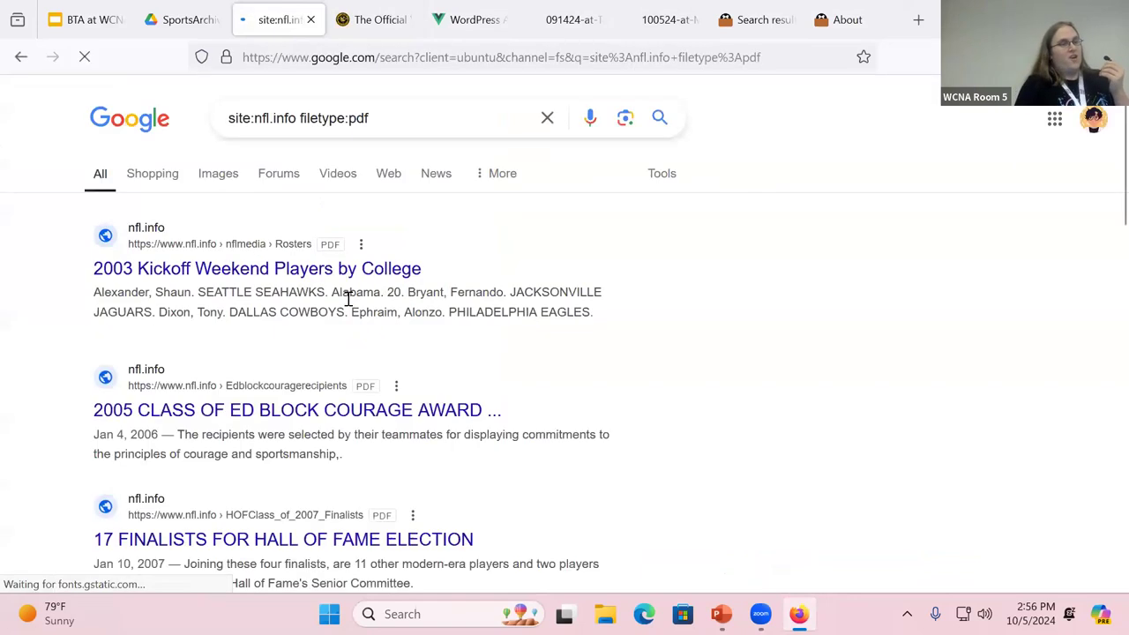
pyautogui.tripleClick(300, 117)
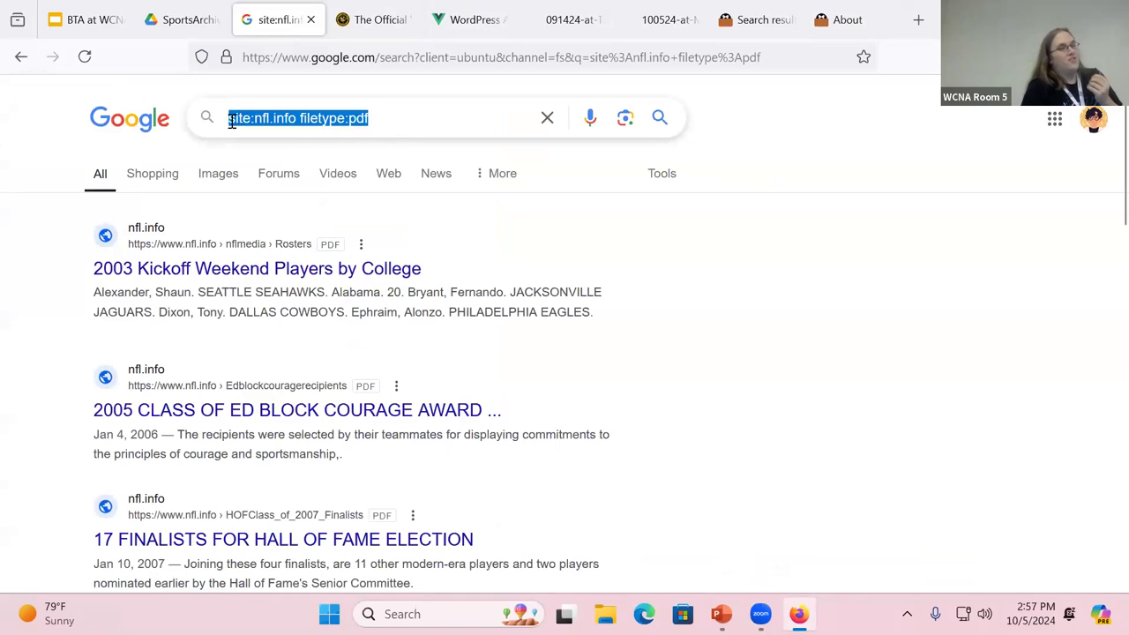
pyautogui.click(291, 117)
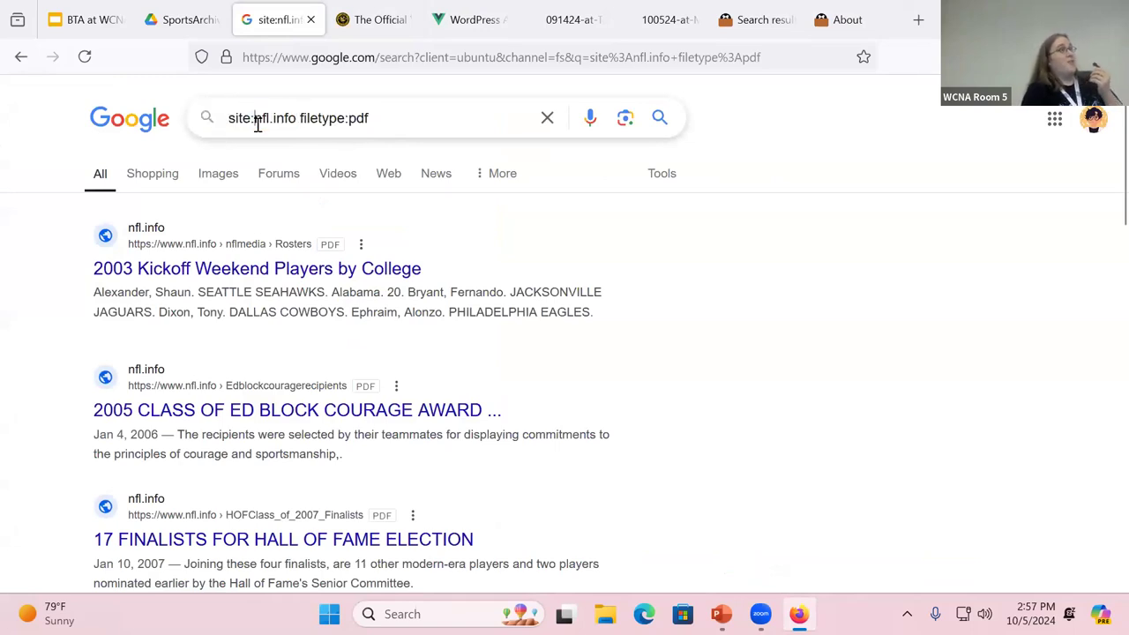
pyautogui.doubleClick(273, 117)
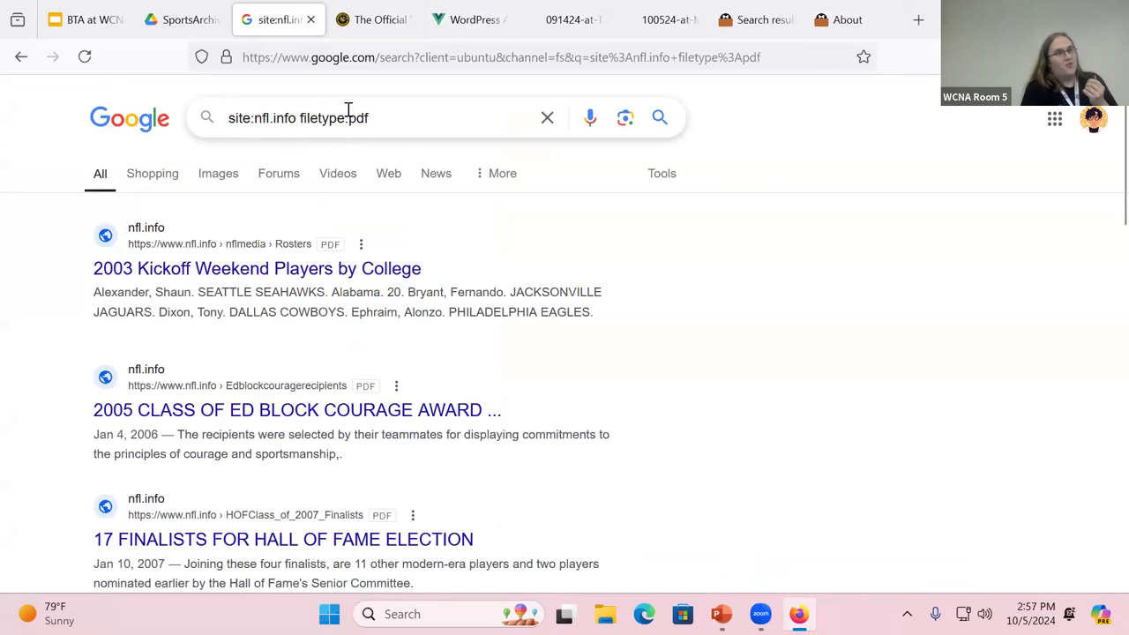
# Open the Roger Goodell commissioner press release PDF, then return to the results
pyautogui.scroll(-3)
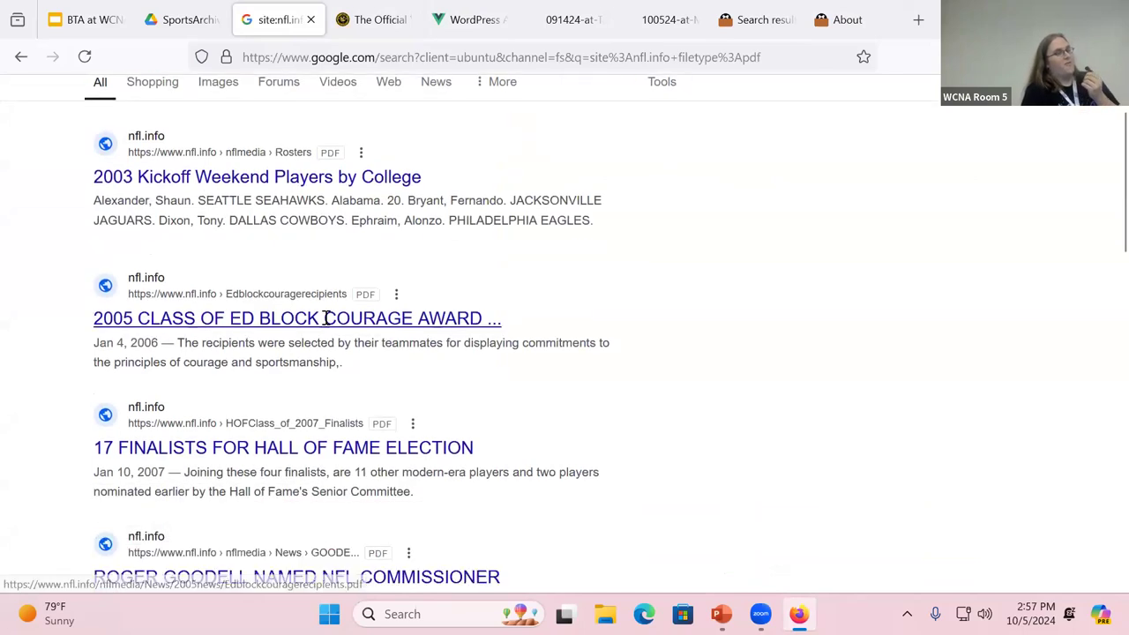
pyautogui.scroll(-3)
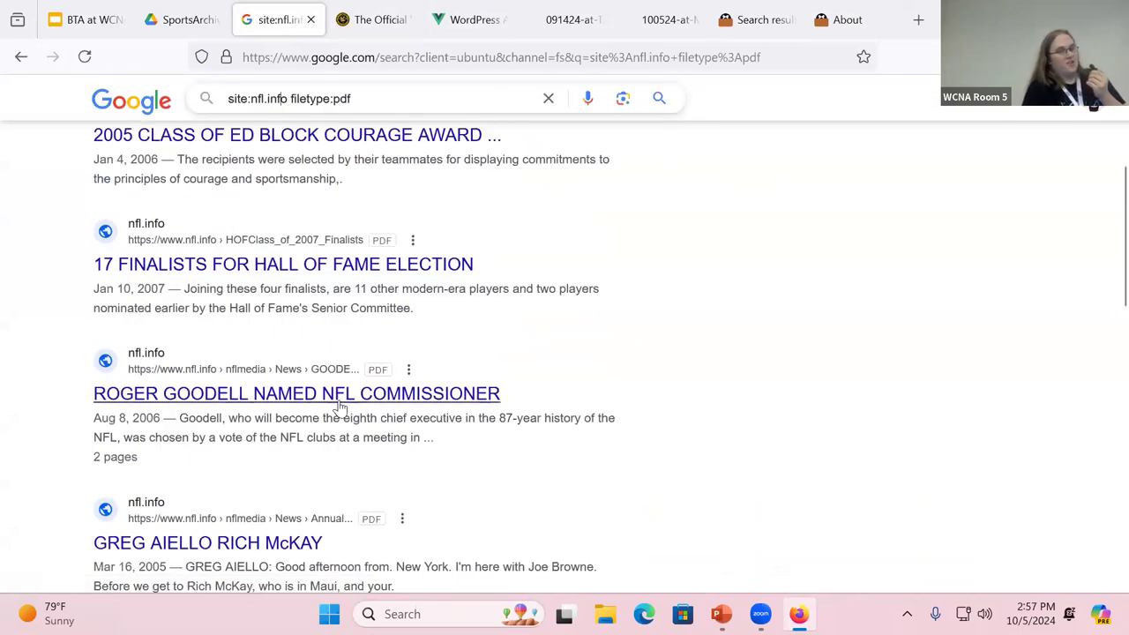
pyautogui.click(296, 393)
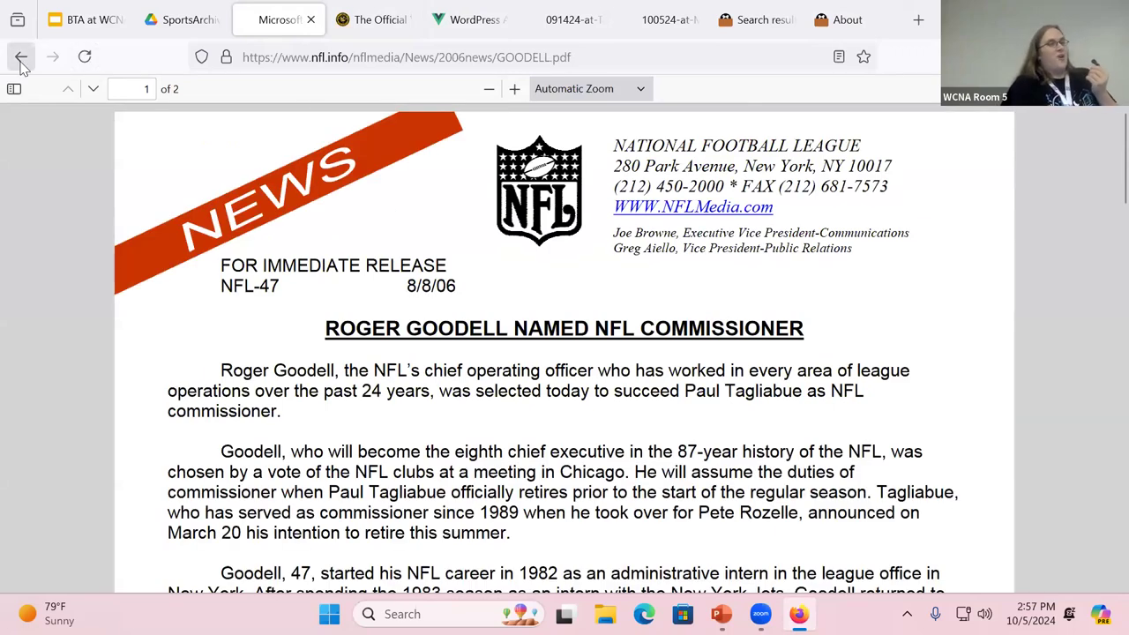
pyautogui.click(21, 56)
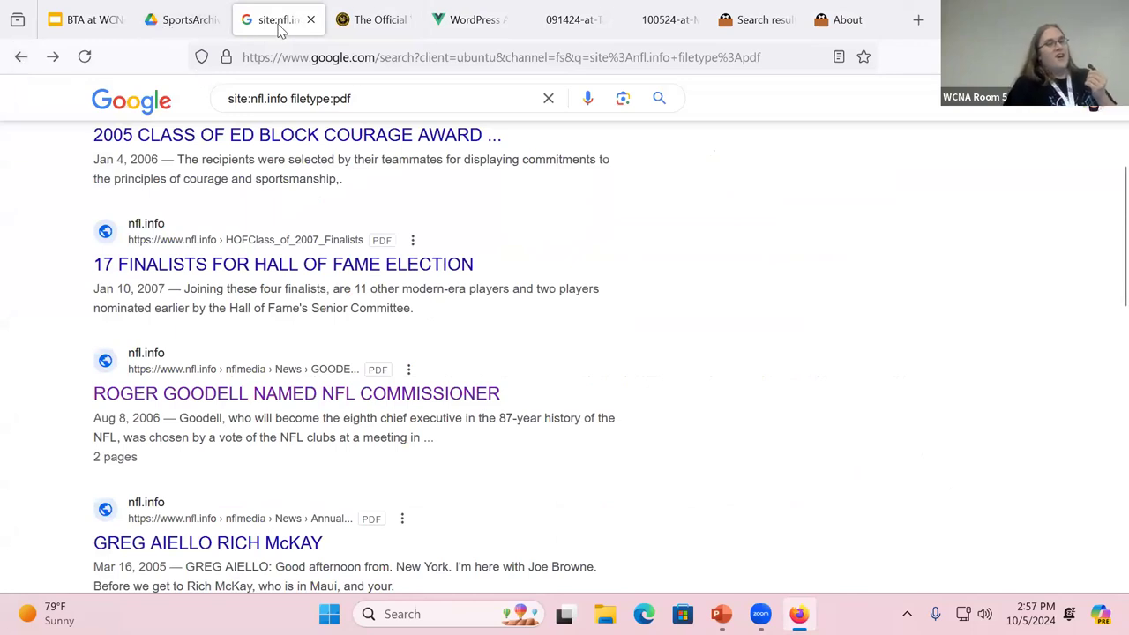
pyautogui.moveTo(21, 56)
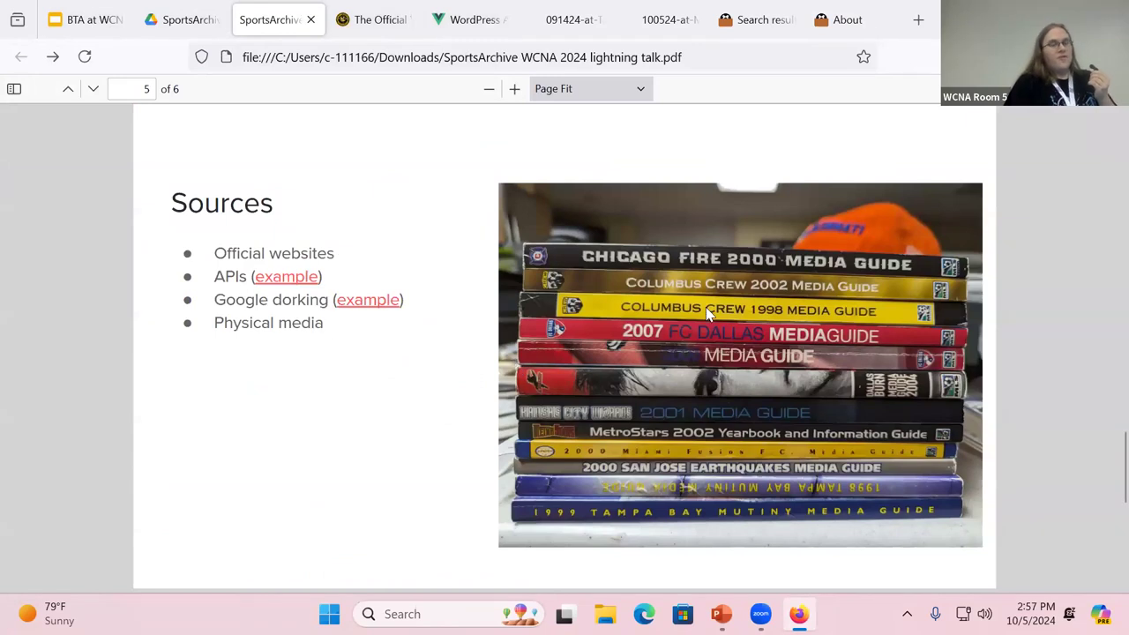
# Scroll the Sources slide, then bring the SportsArchive home page back into view
pyautogui.scroll(-3)
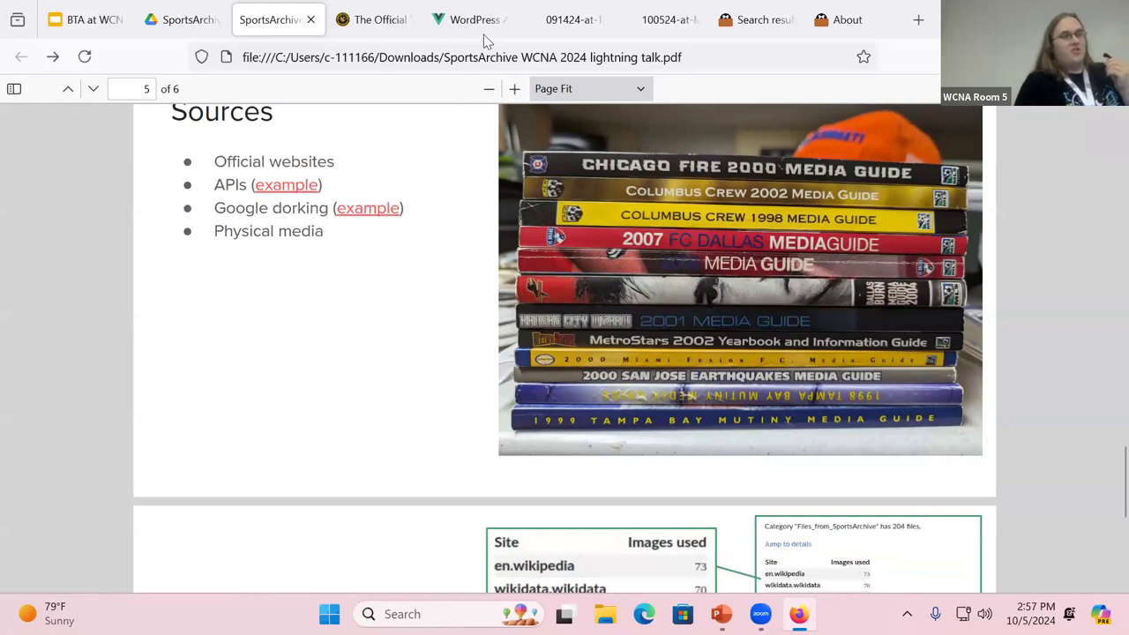
pyautogui.click(754, 20)
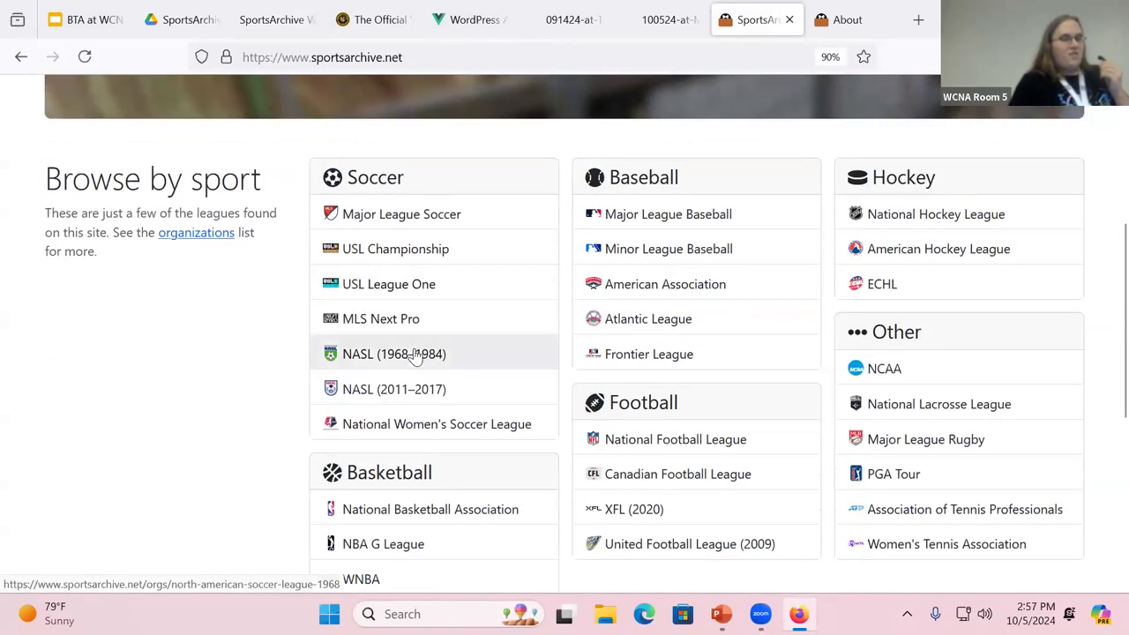
# Open the NASL (1968–1984) league page and list its former teams
pyautogui.click(394, 354)
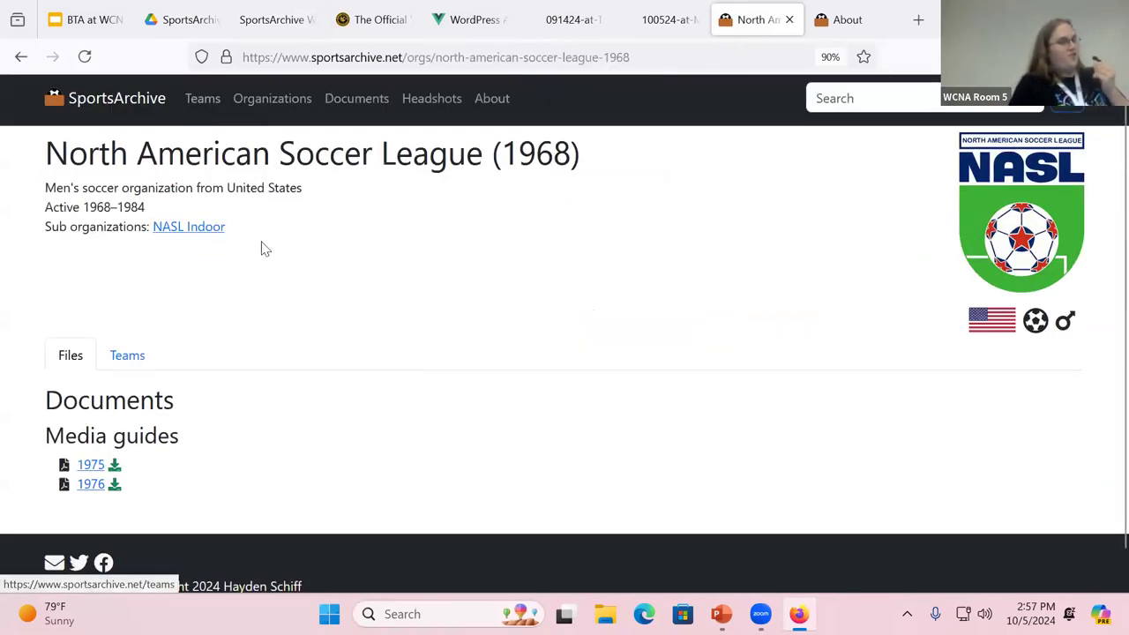
pyautogui.moveTo(127, 354)
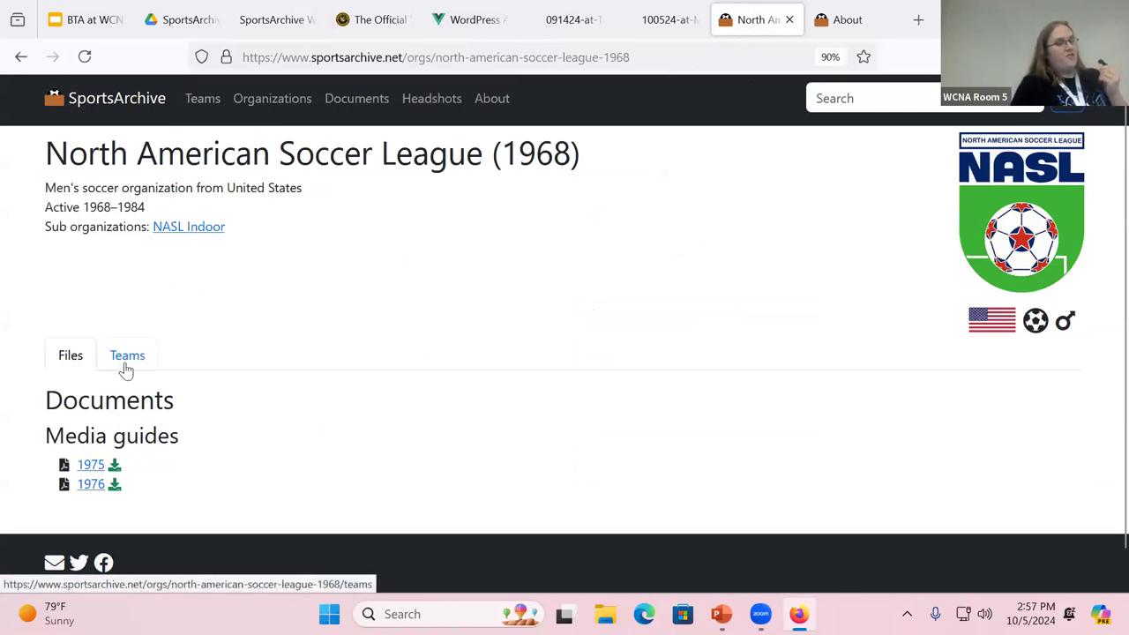
pyautogui.click(127, 355)
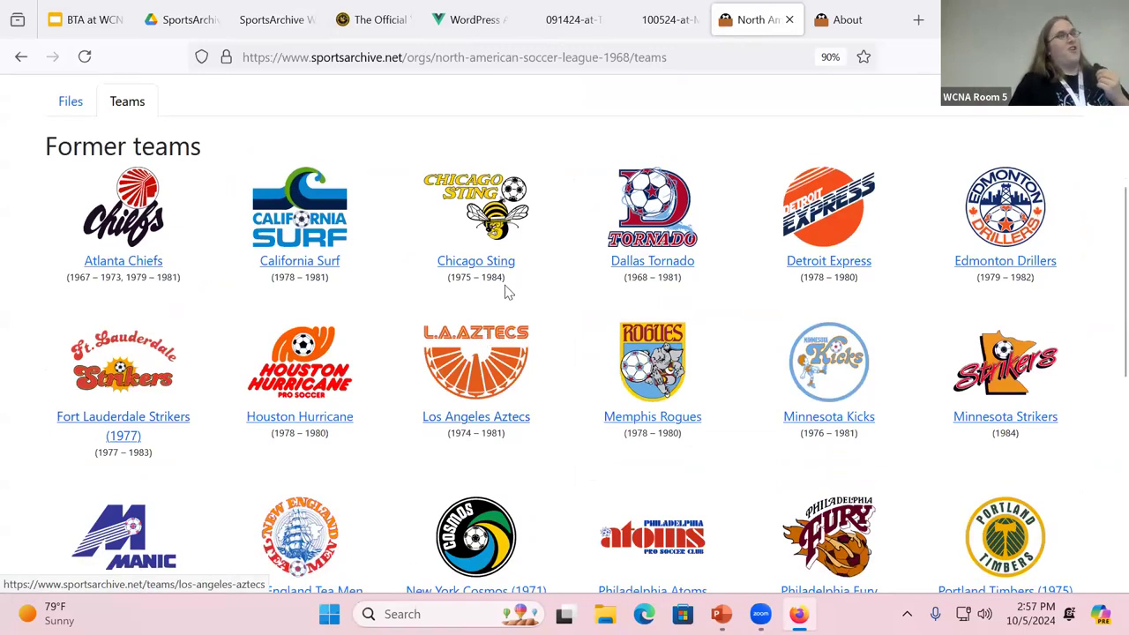
pyautogui.scroll(-3)
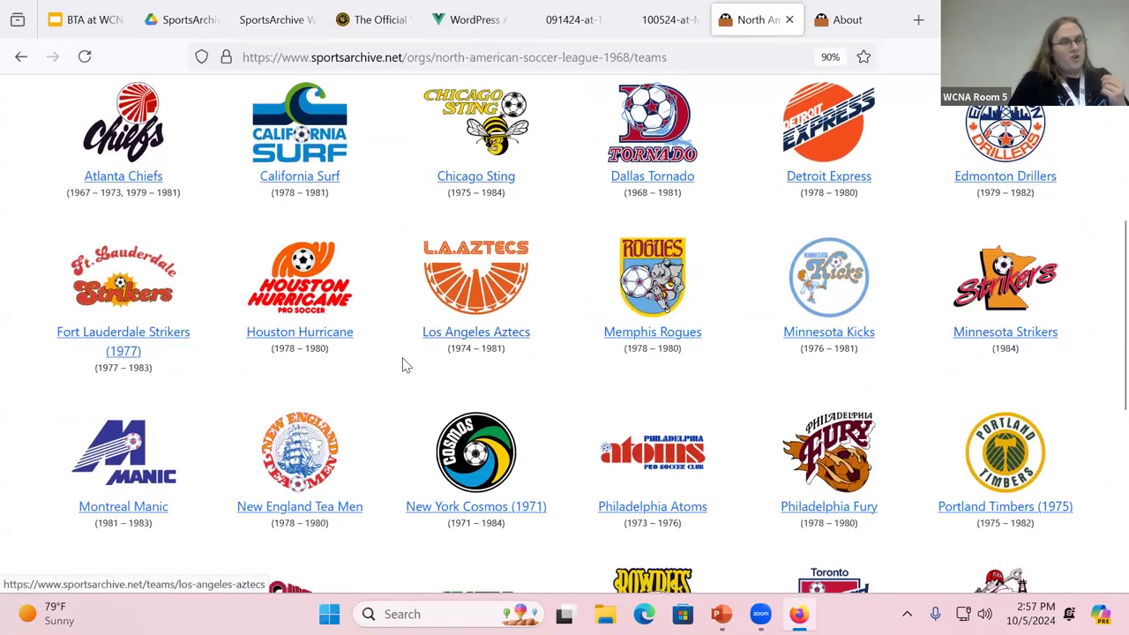
# Open the Philadelphia Atoms vs Boston Minutemen program fullscreen and flip to pages 4–5
pyautogui.click(652, 506)
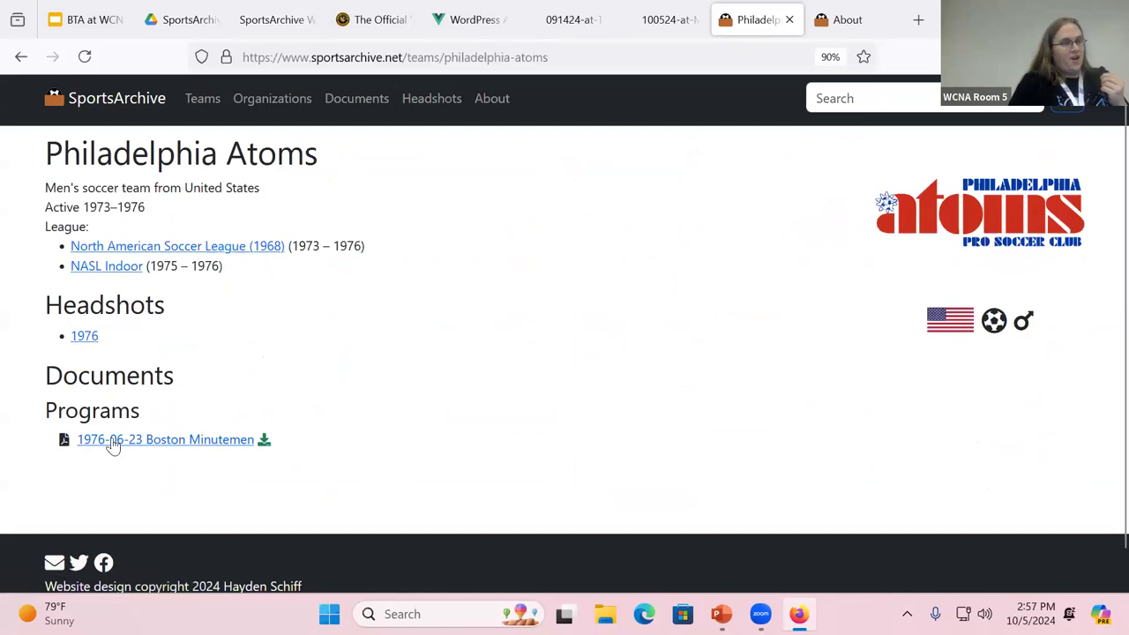
pyautogui.click(165, 439)
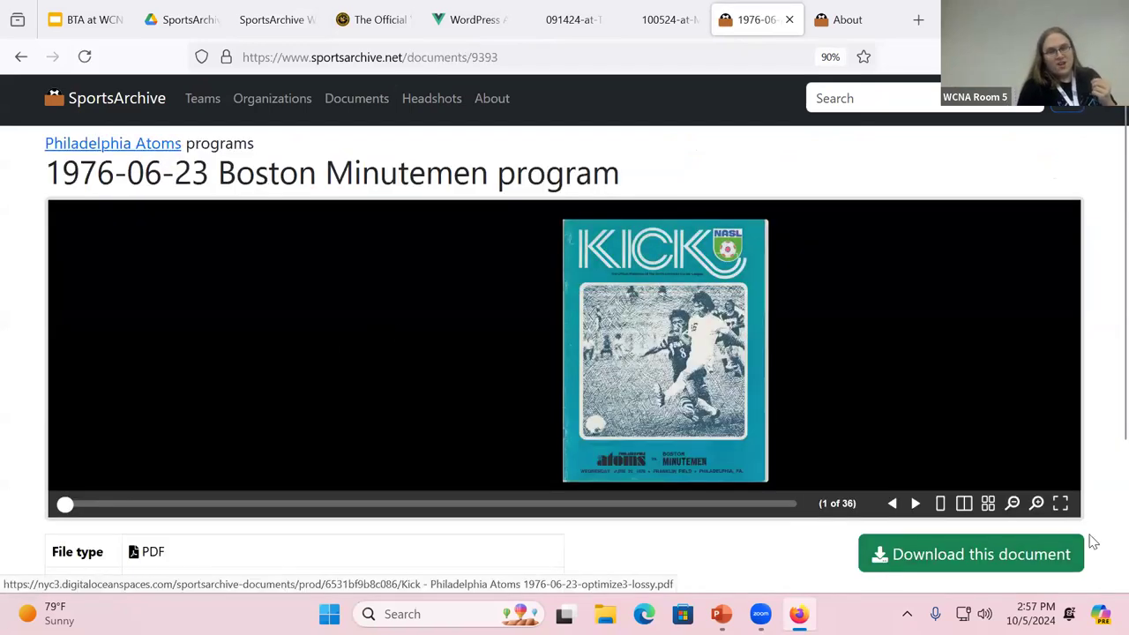
pyautogui.click(1061, 503)
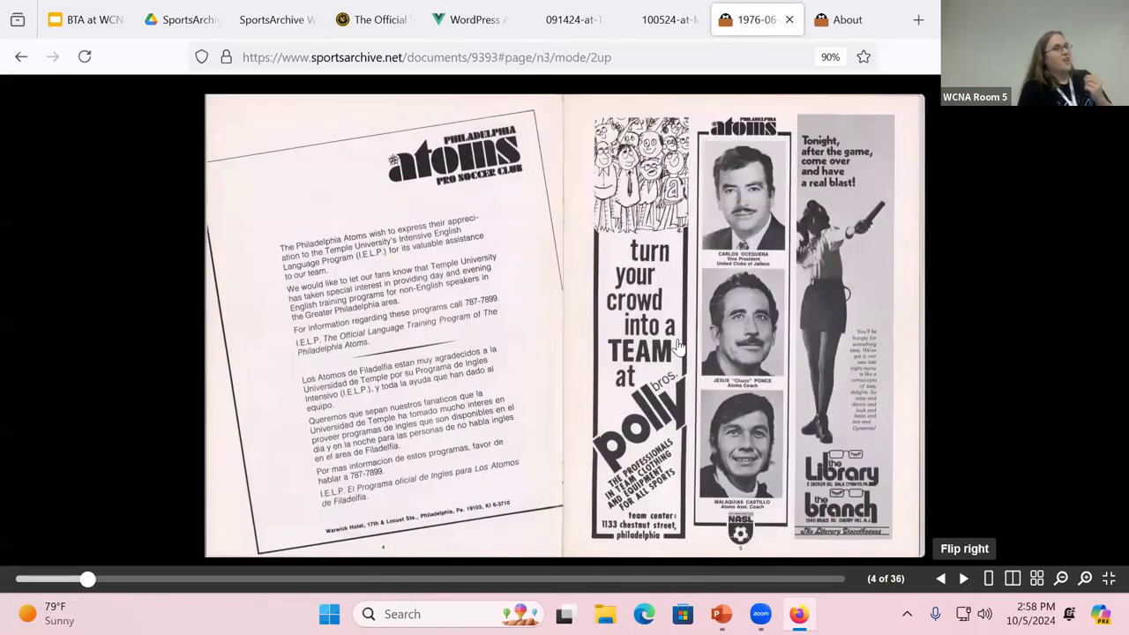
# Glance at the slides, advance the program to 'The Mexican Connection' spread, then return to the slides
pyautogui.click(267, 19)
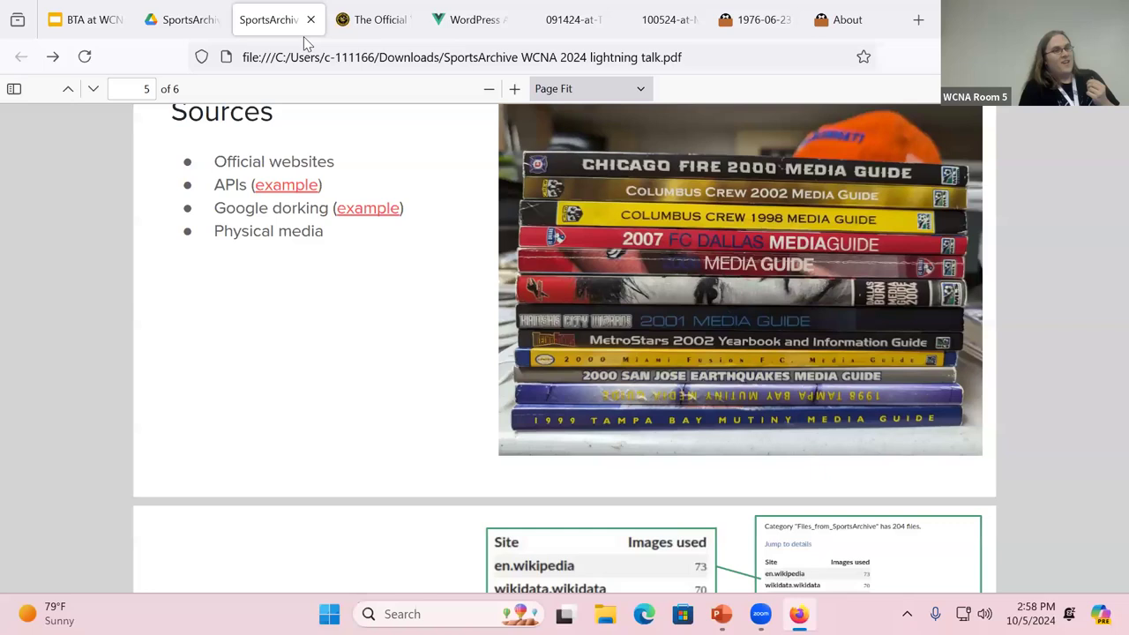
pyautogui.click(747, 20)
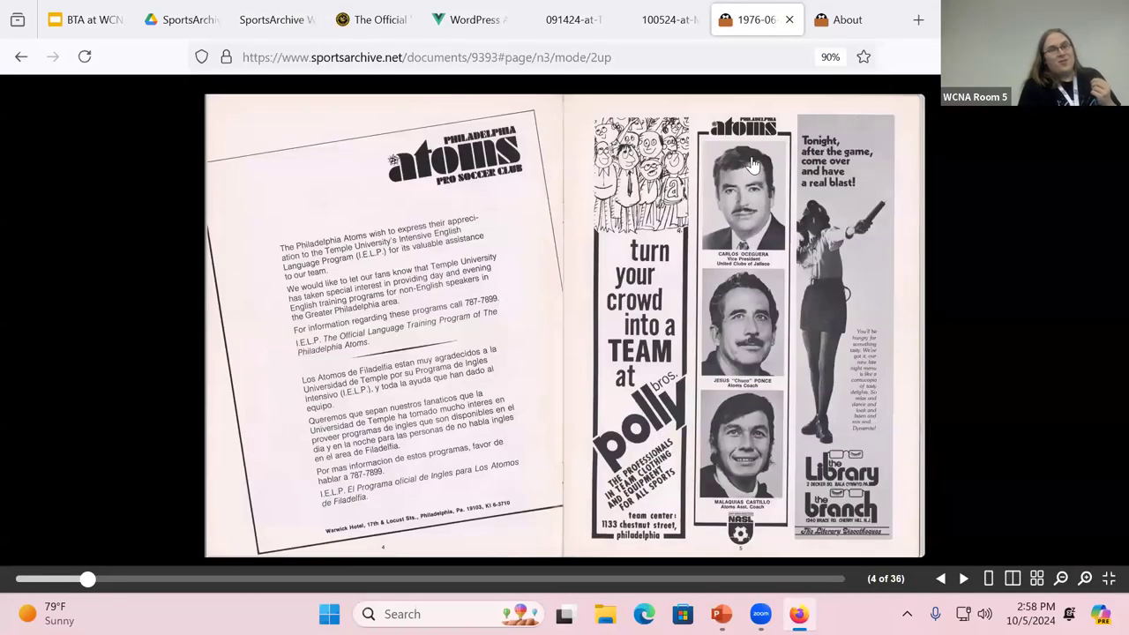
pyautogui.moveTo(802, 322)
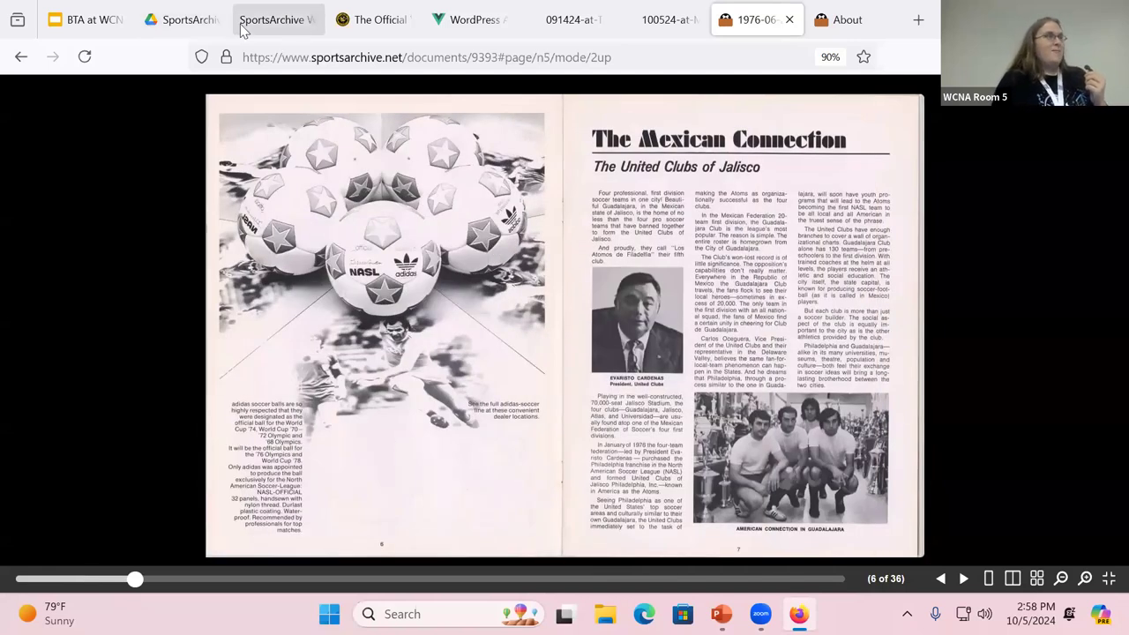
pyautogui.moveTo(256, 31)
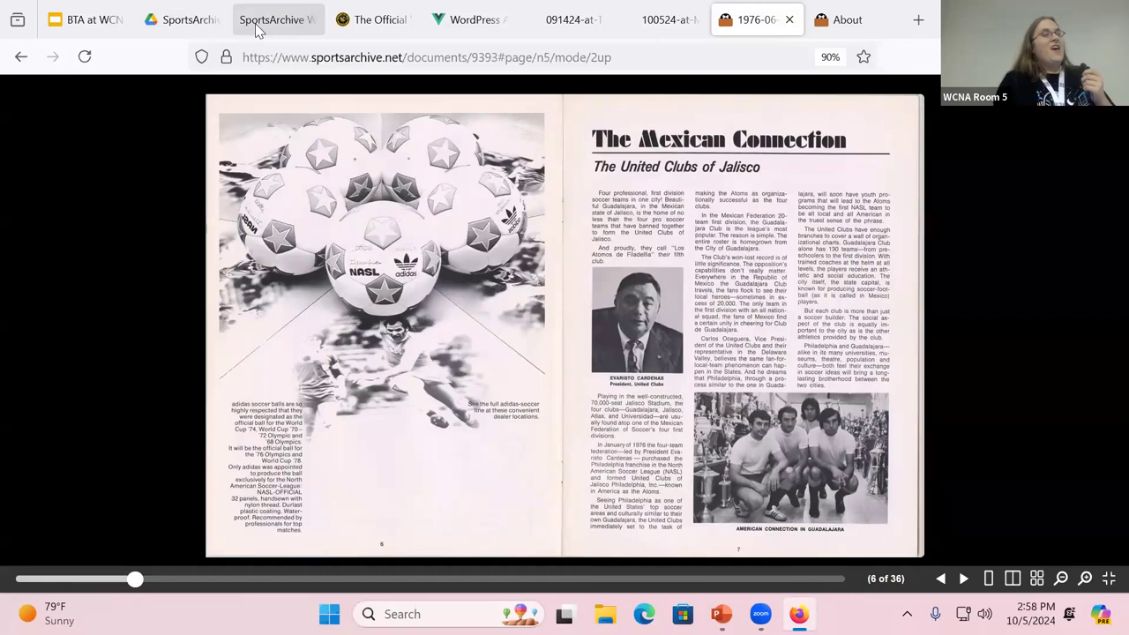
pyautogui.click(265, 19)
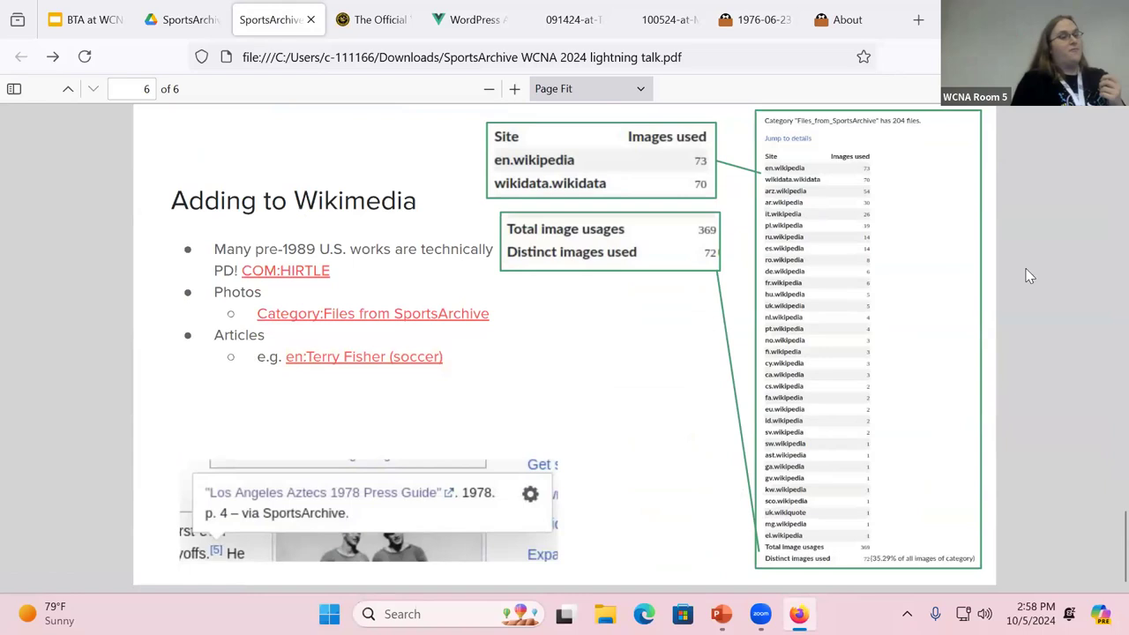
# Open COM:HIRTLE from the slide and scroll to the 1978–February 1989 publication rules
pyautogui.click(285, 270)
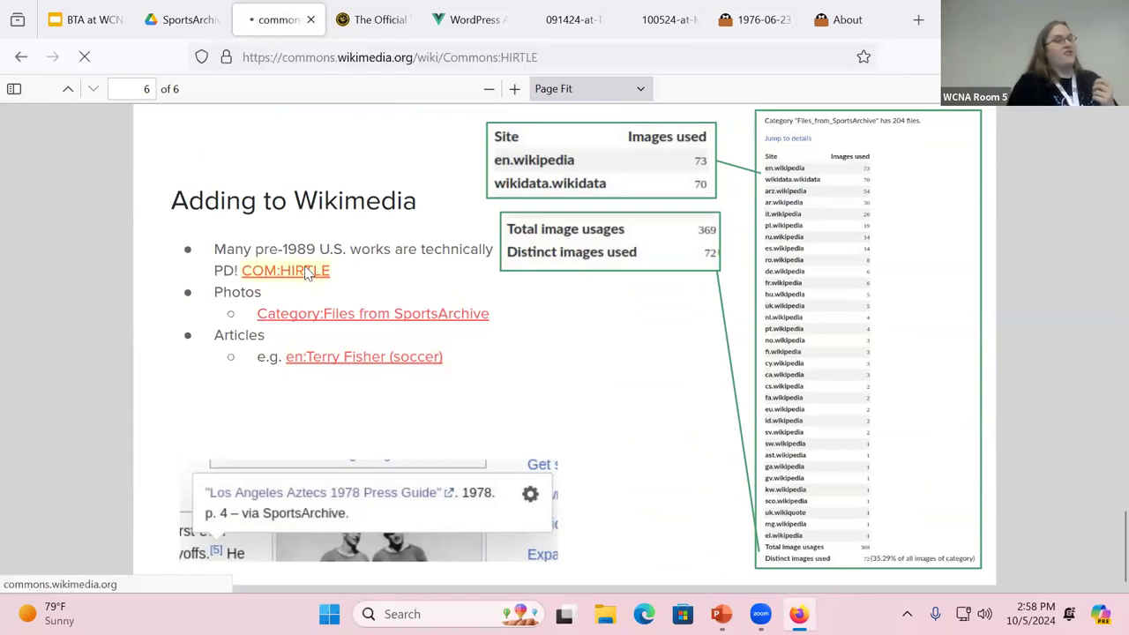
pyautogui.click(285, 269)
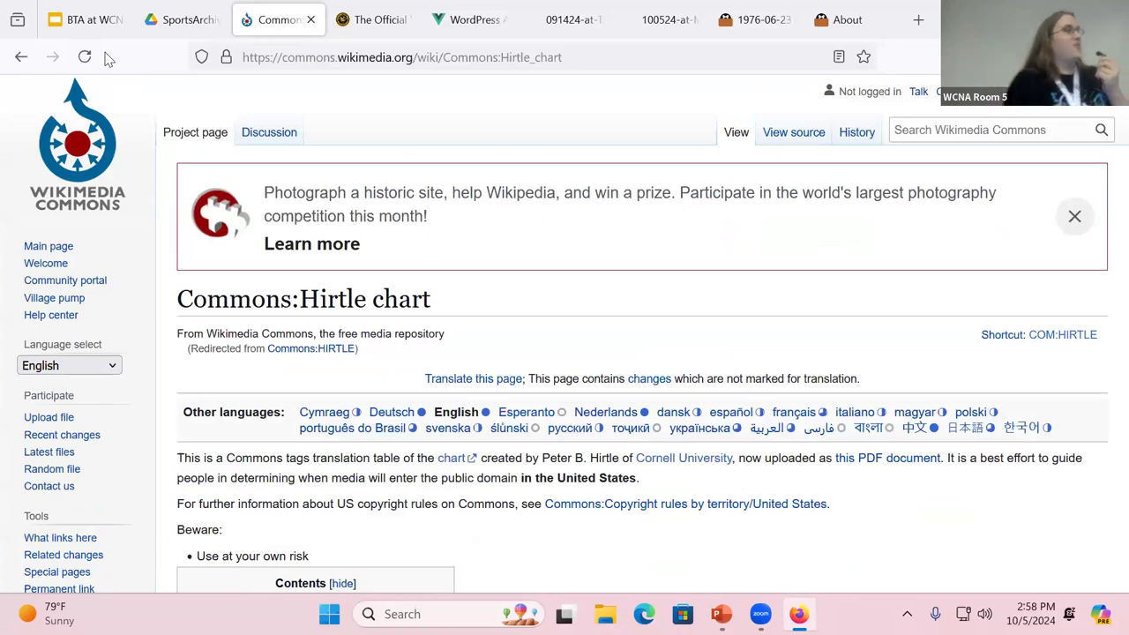
pyautogui.scroll(-3)
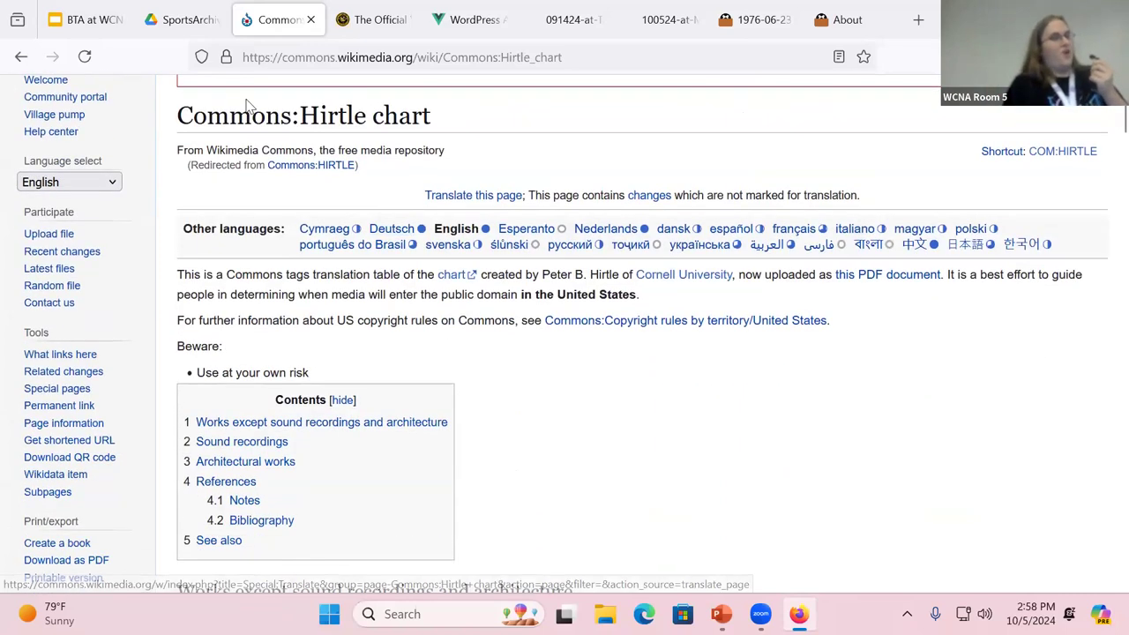
pyautogui.scroll(-3)
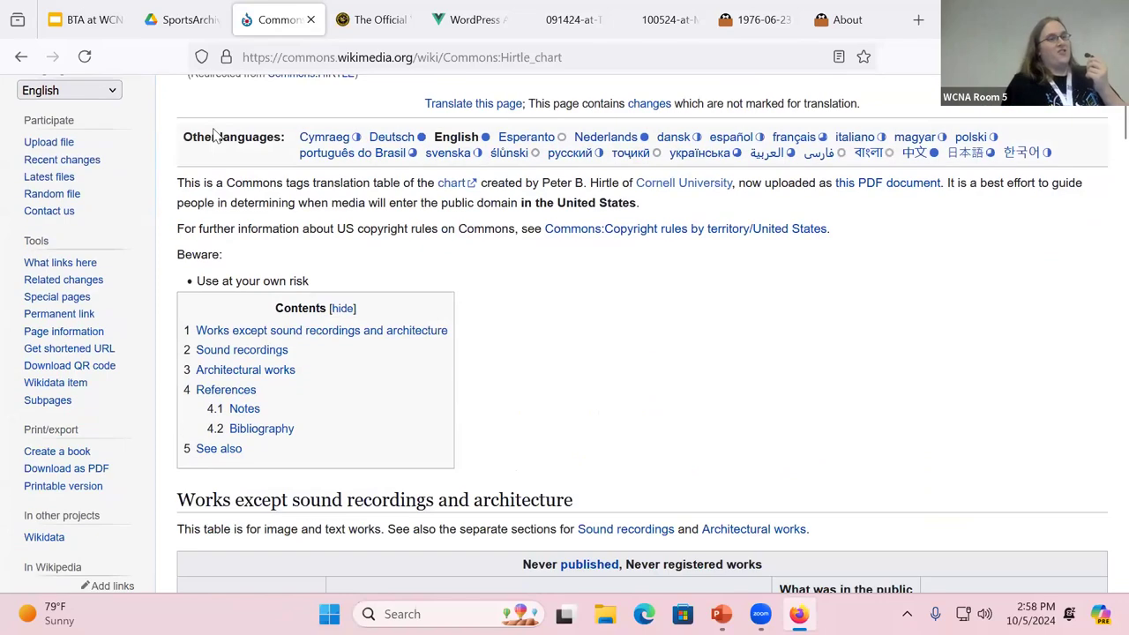
pyautogui.scroll(-3)
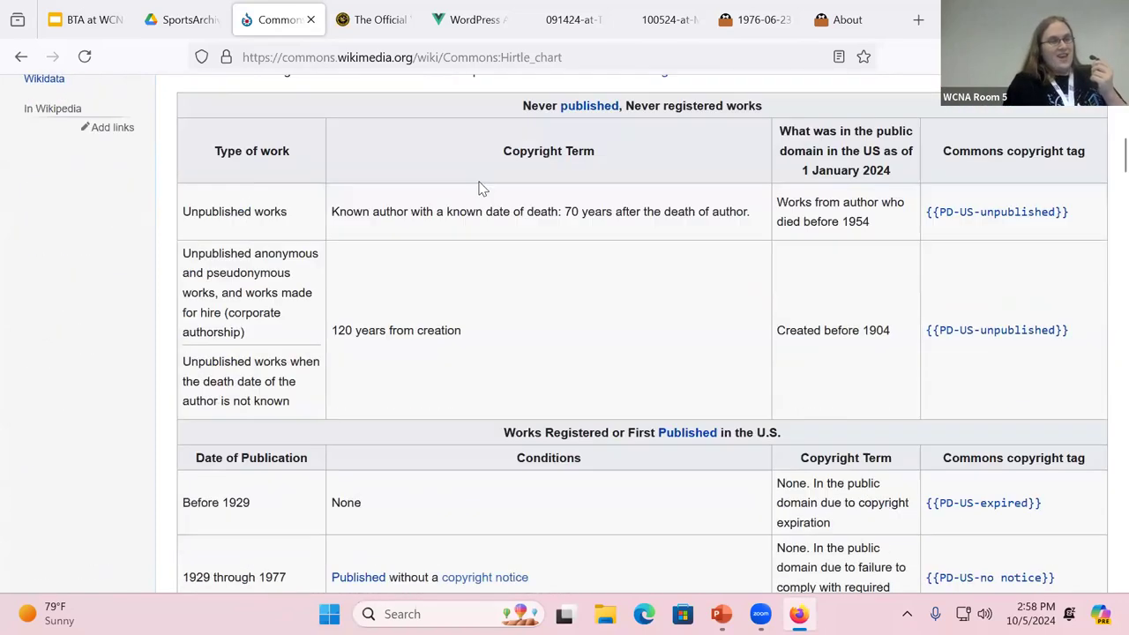
pyautogui.scroll(-3)
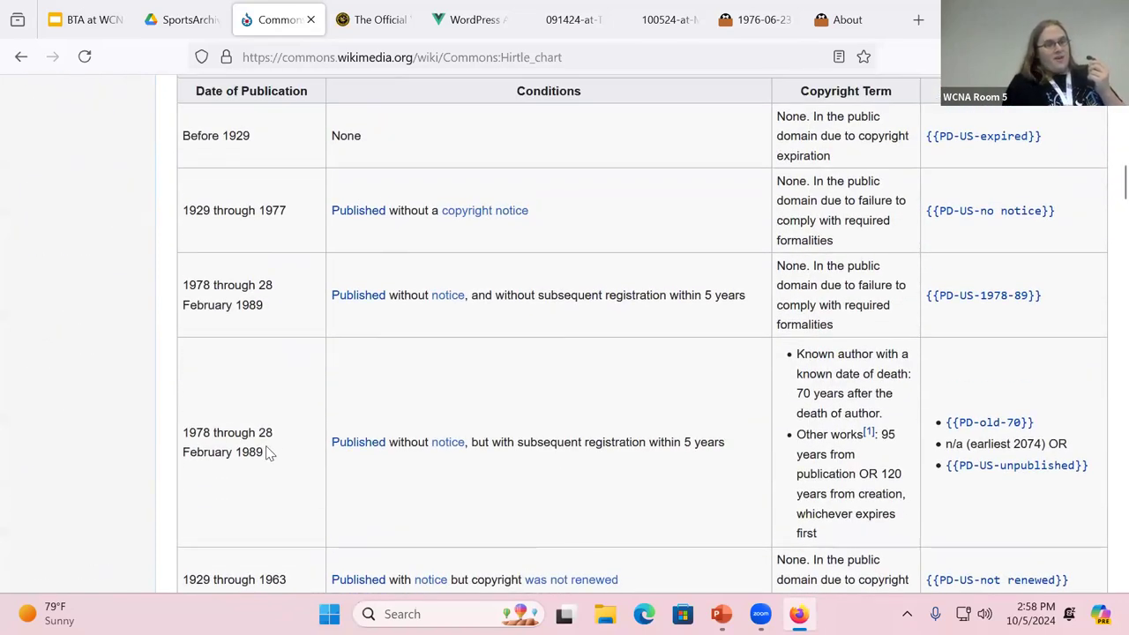
pyautogui.scroll(-3)
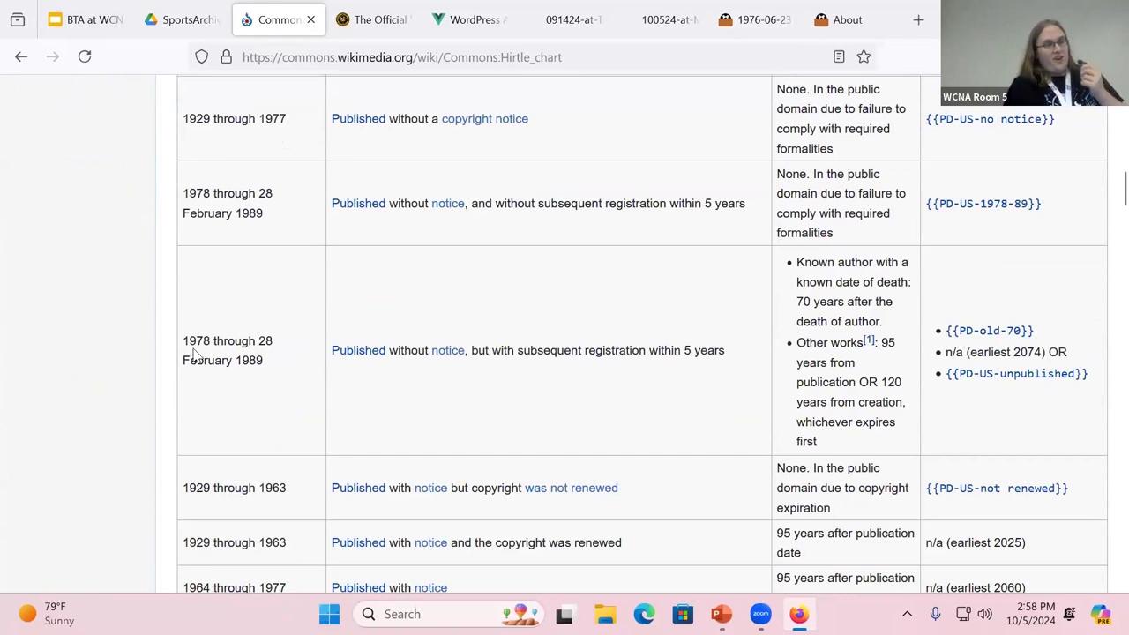
pyautogui.moveTo(467, 305)
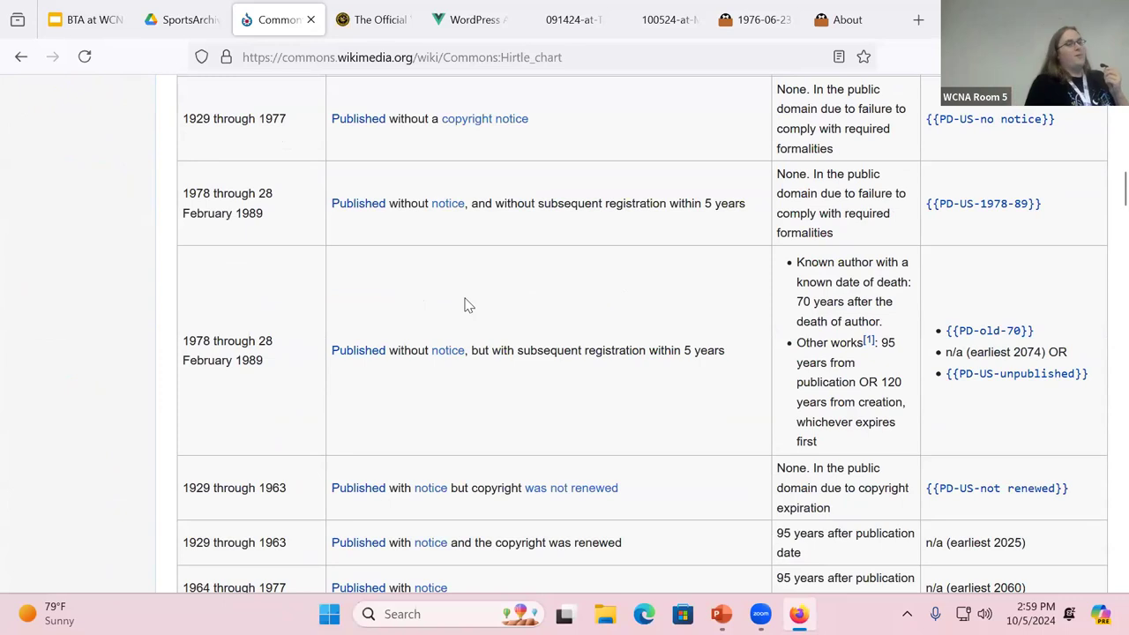
# Open the 204-file 'Files from SportsArchive' Commons category from the slide, then return to slides
pyautogui.click(269, 19)
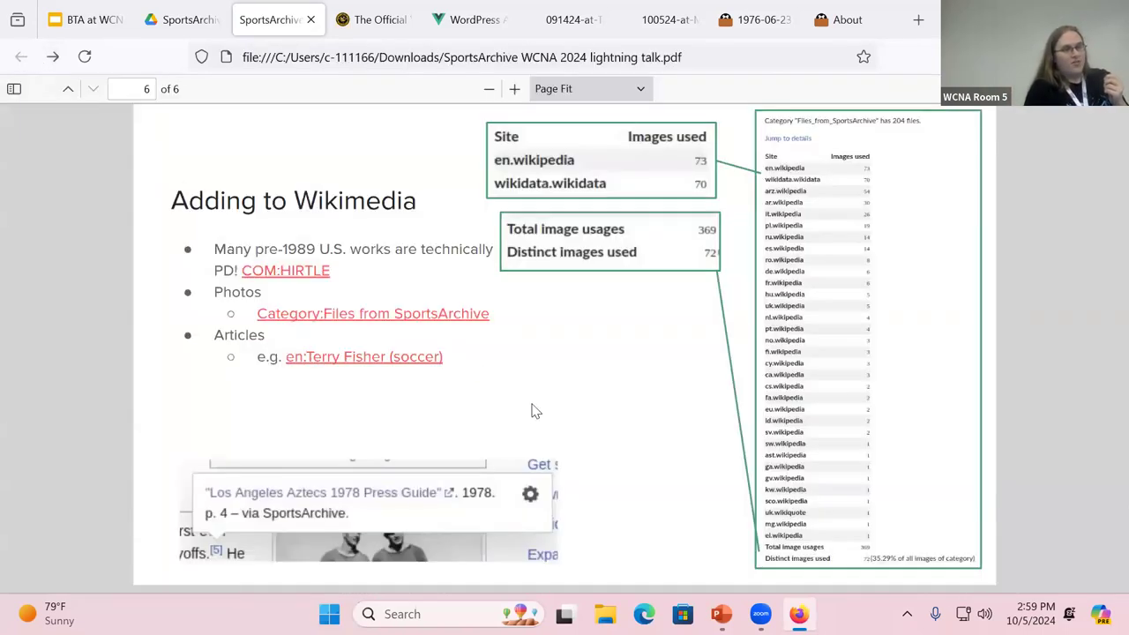
pyautogui.click(372, 313)
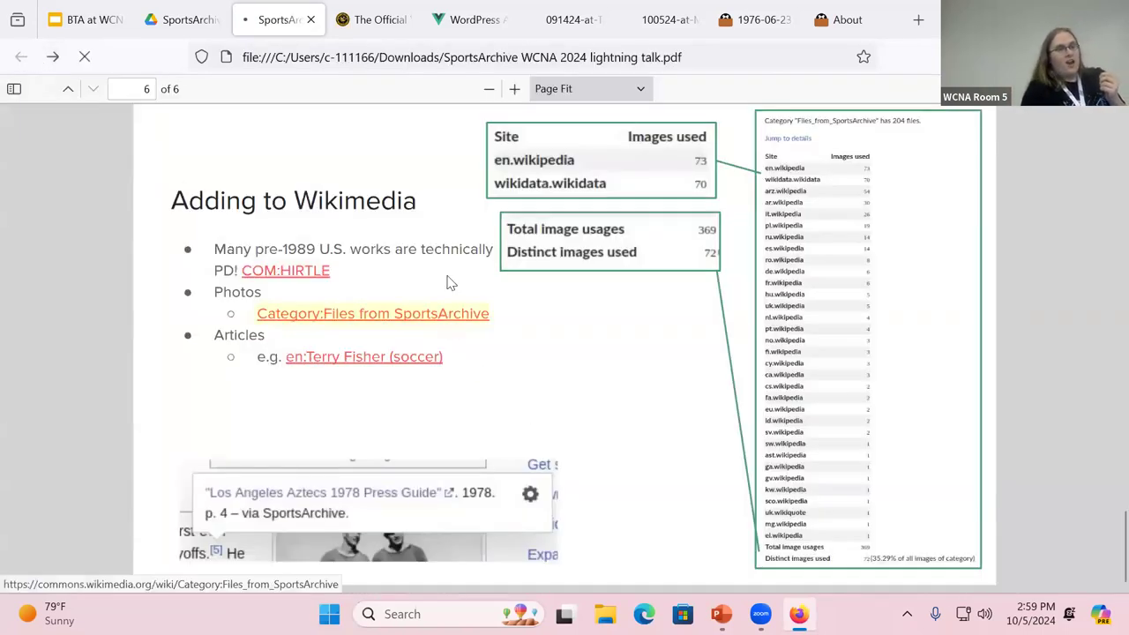
pyautogui.click(373, 313)
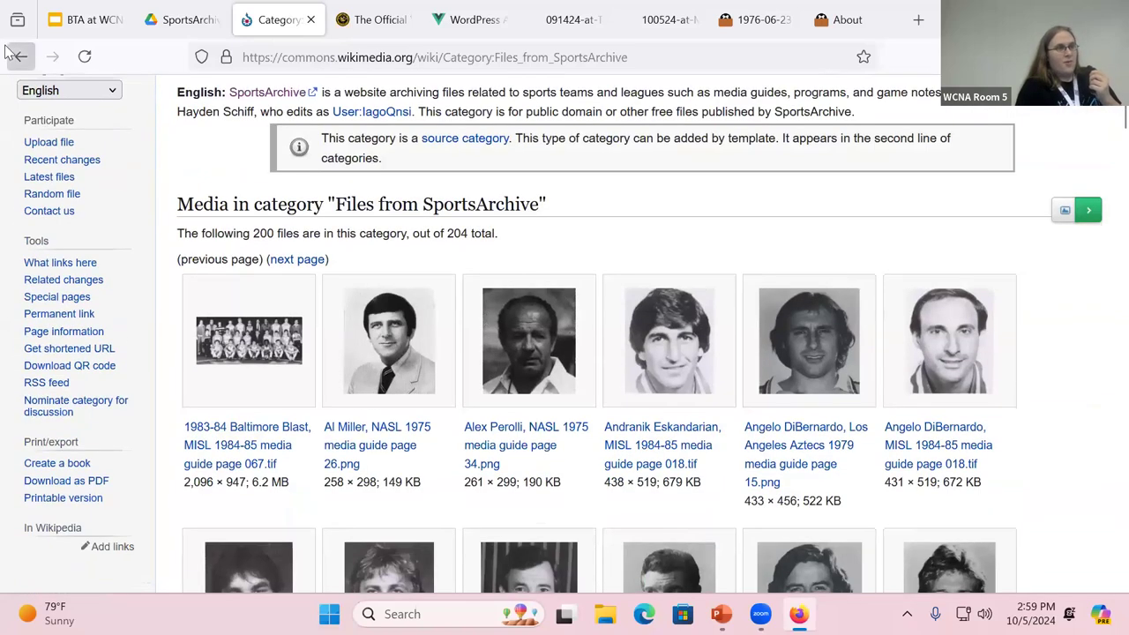
pyautogui.click(270, 20)
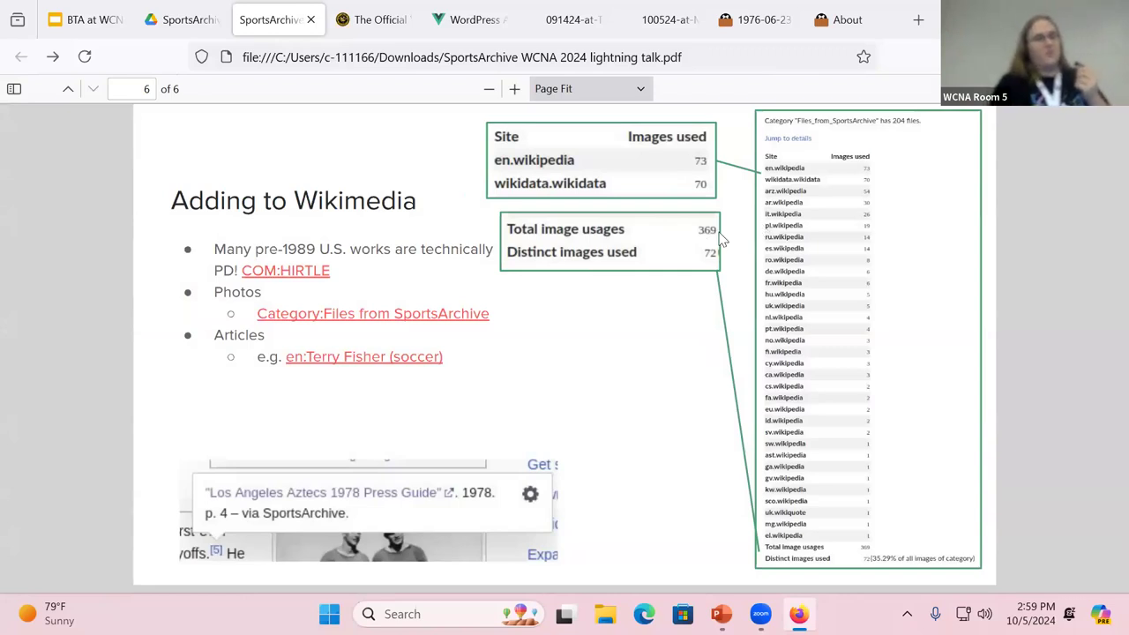
pyautogui.moveTo(710, 172)
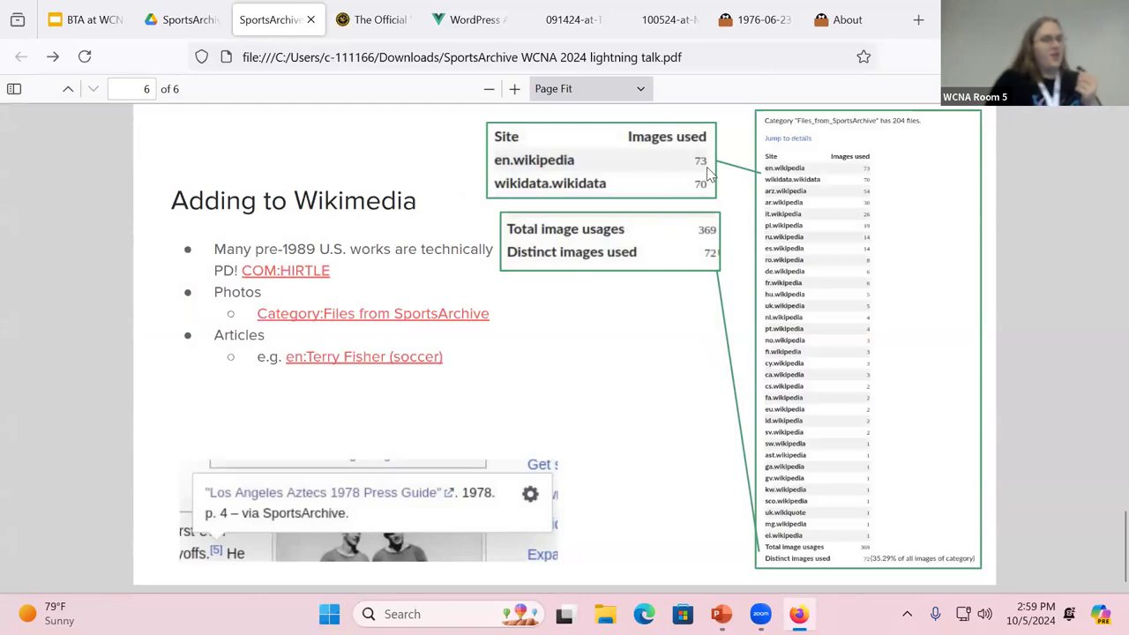
# Open en:Terry Fisher (soccer) and jump to where the 1978 Aztecs Press Guide is cited
pyautogui.click(363, 356)
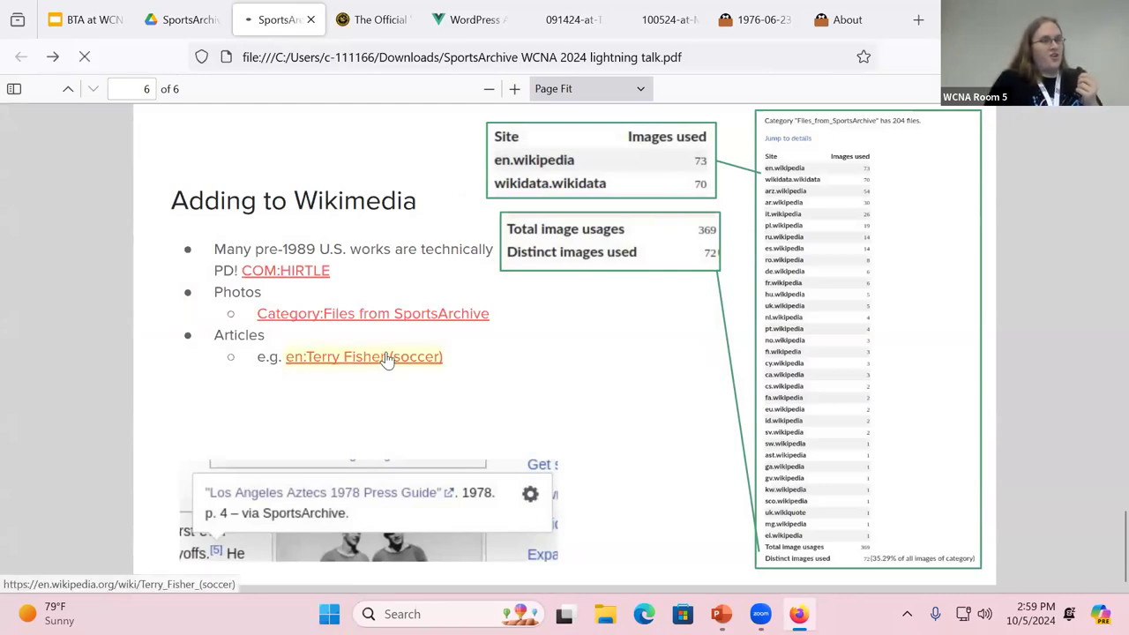
pyautogui.click(363, 356)
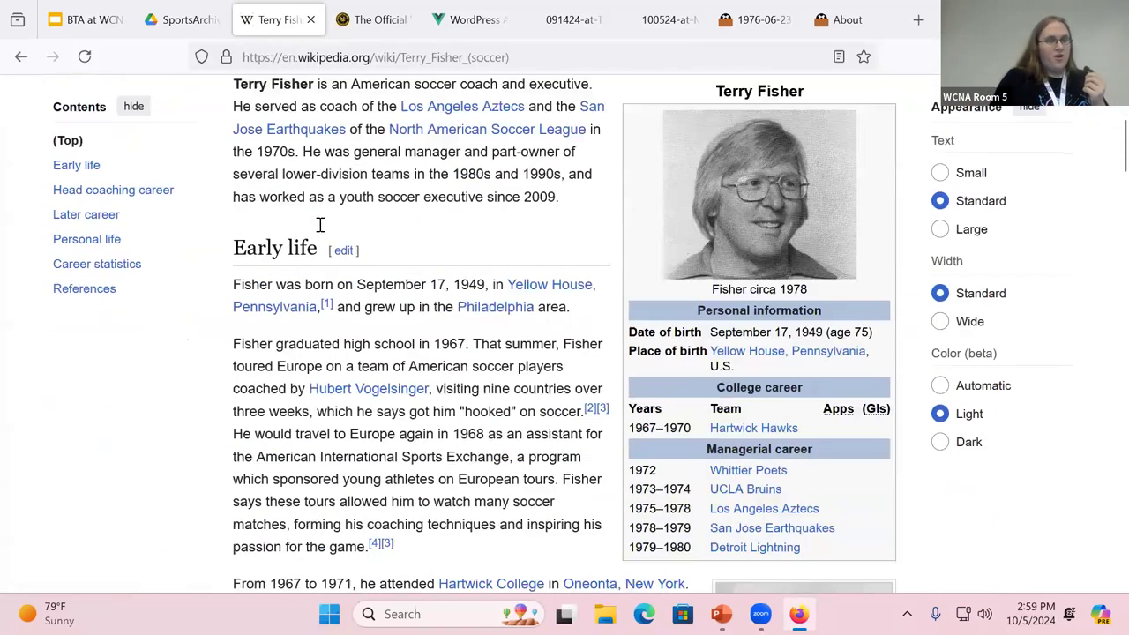
pyautogui.scroll(-3)
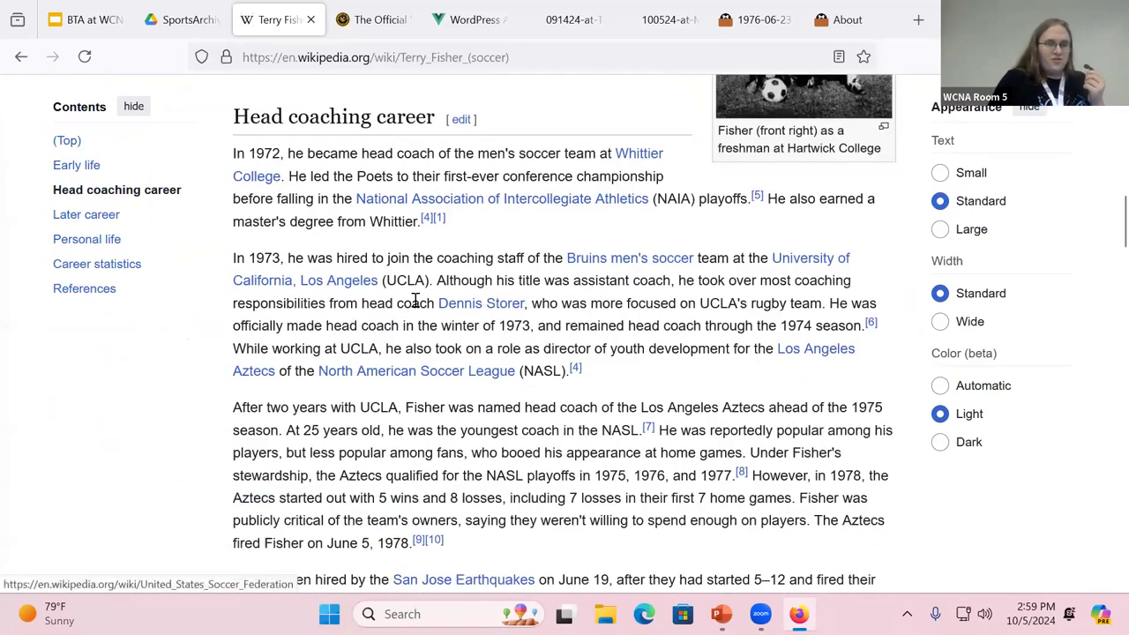
pyautogui.scroll(-3)
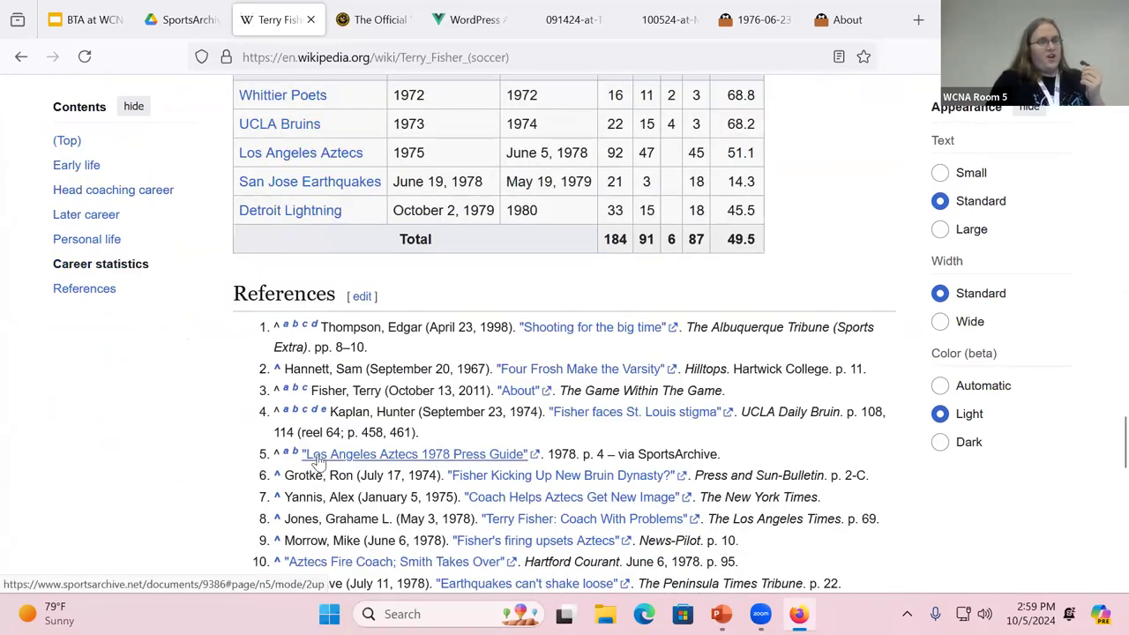
pyautogui.click(285, 455)
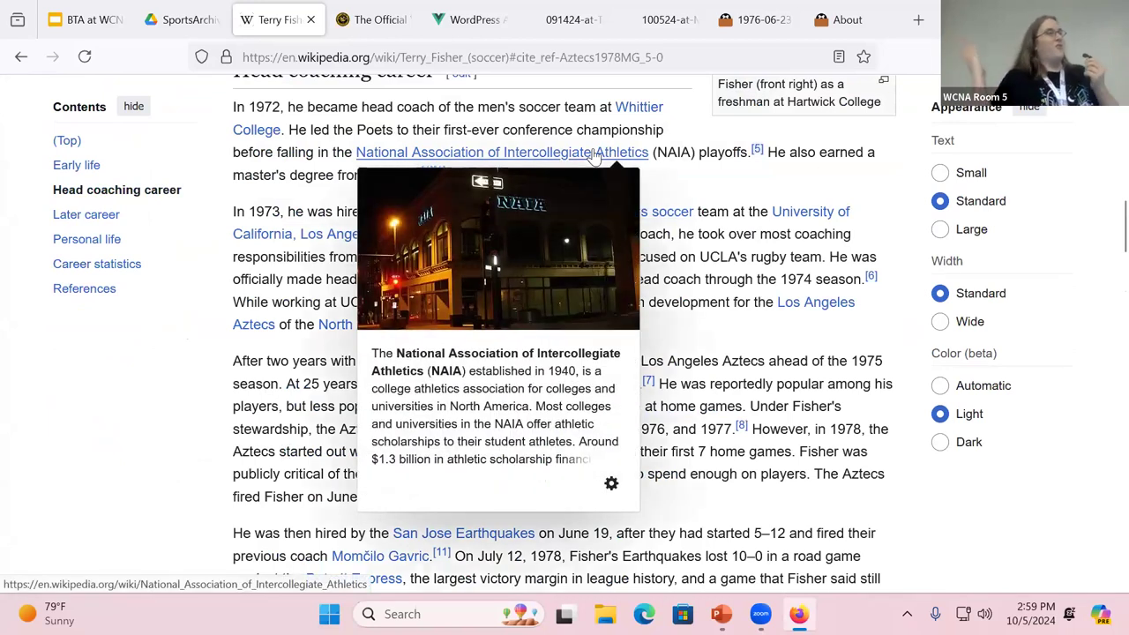
pyautogui.moveTo(681, 169)
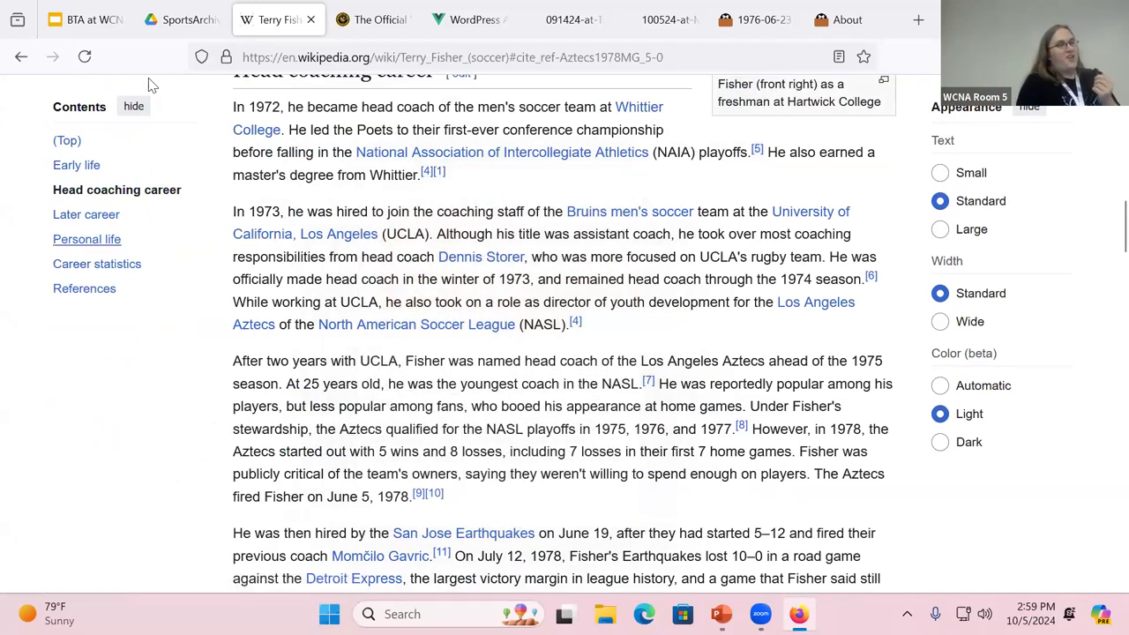
# Move from the Drive slides to the local PDF and select the 'Adding to Wikimedia' title
pyautogui.click(183, 19)
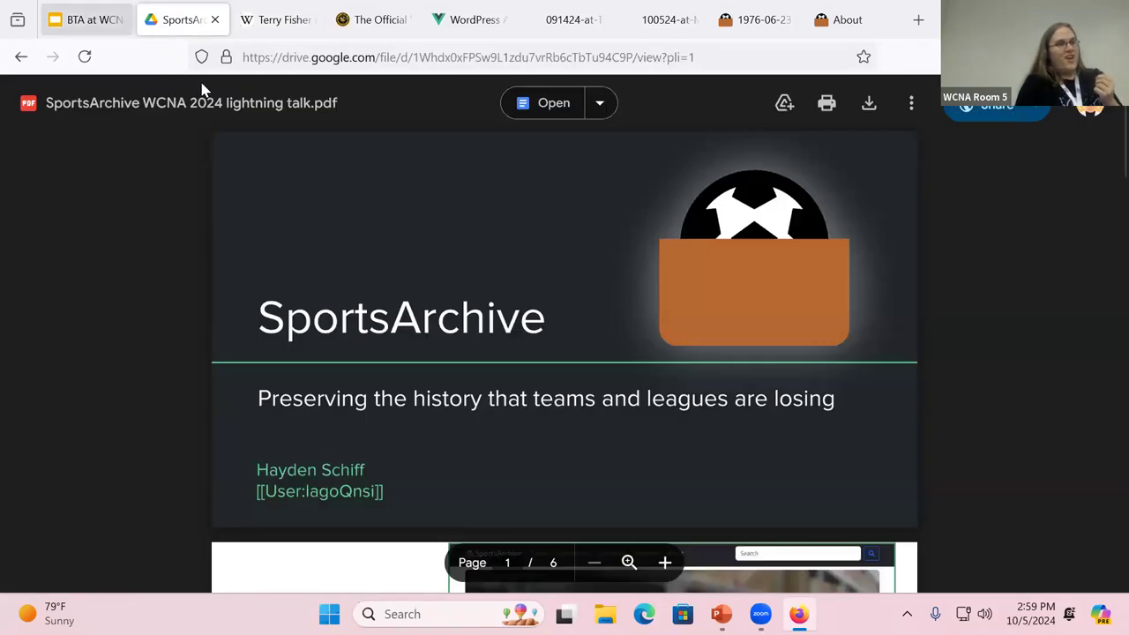
pyautogui.click(277, 19)
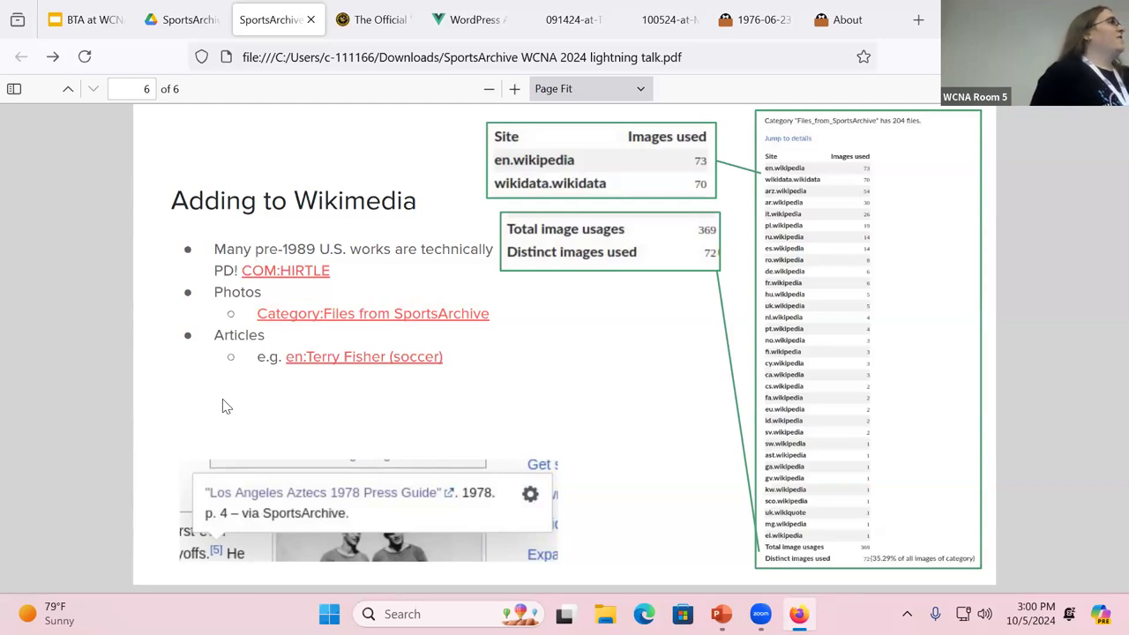
pyautogui.moveTo(111, 253)
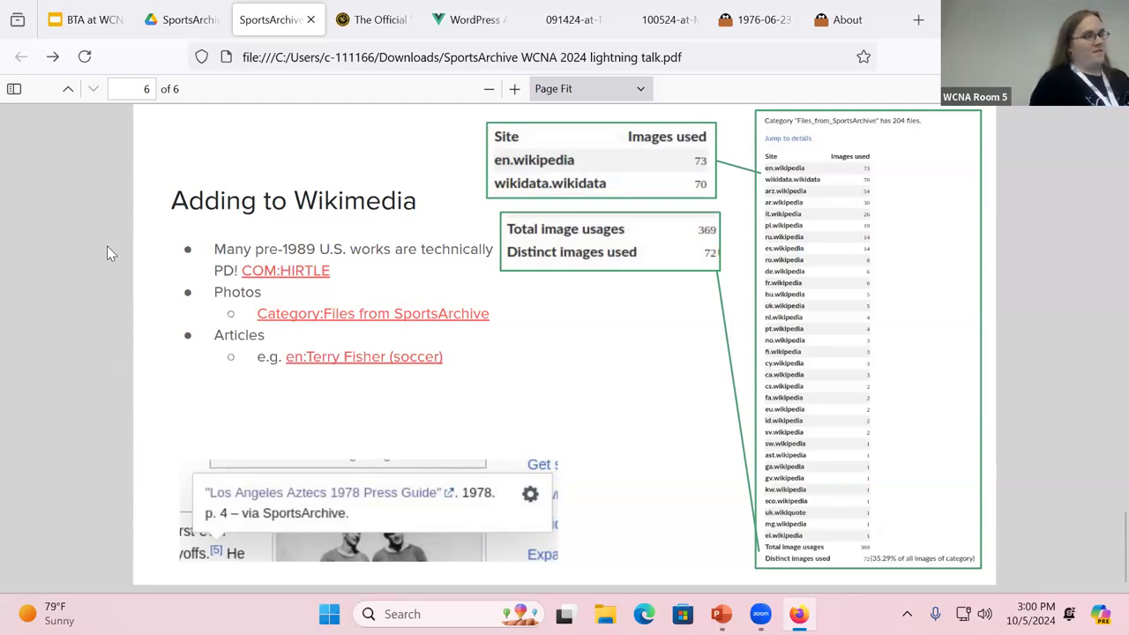
pyautogui.moveTo(171, 201); pyautogui.dragTo(415, 200)
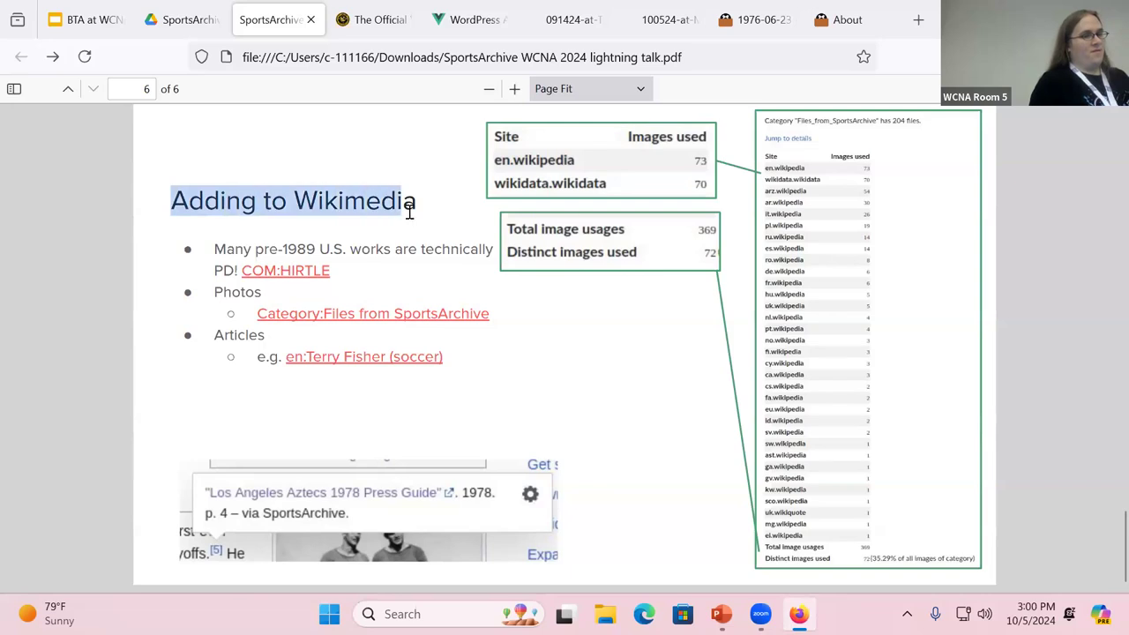